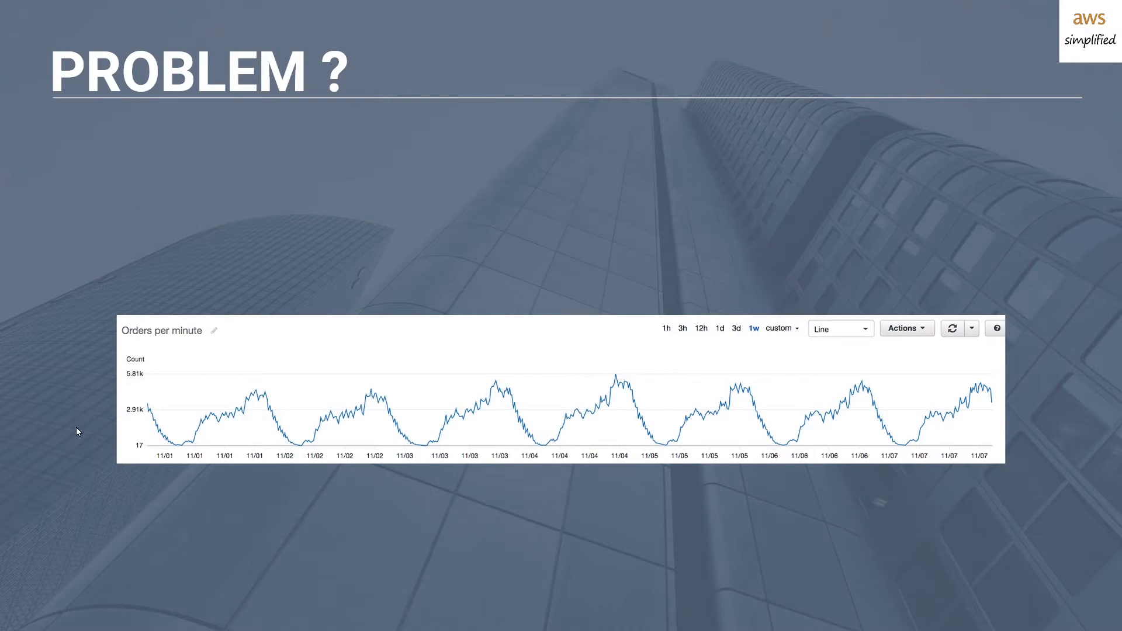
pyautogui.moveTo(107, 341)
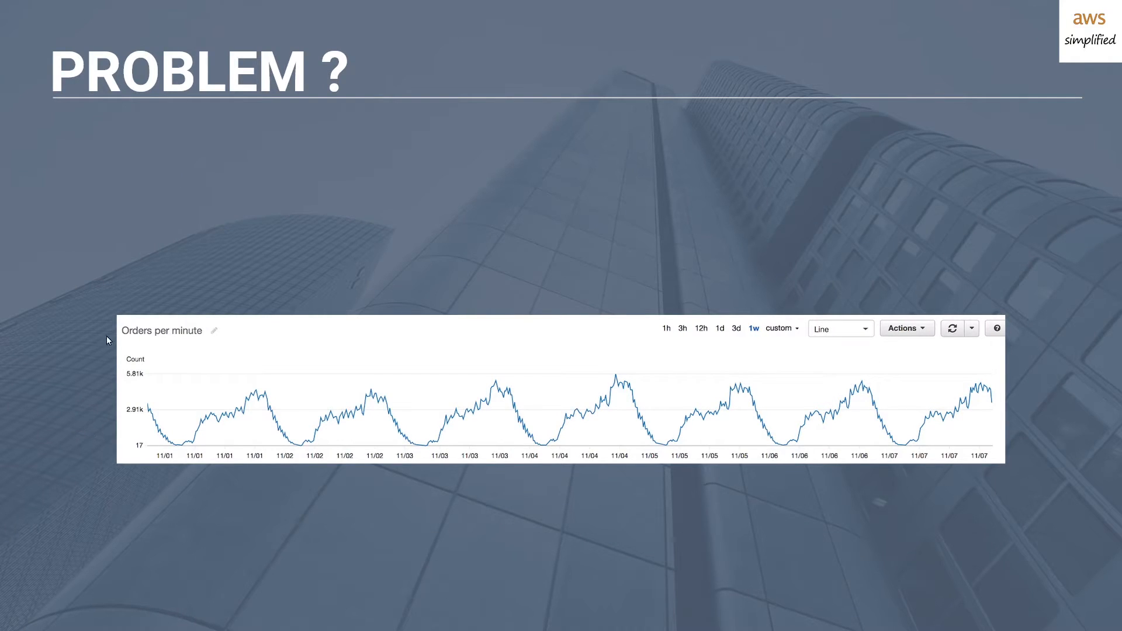
pyautogui.moveTo(156, 444)
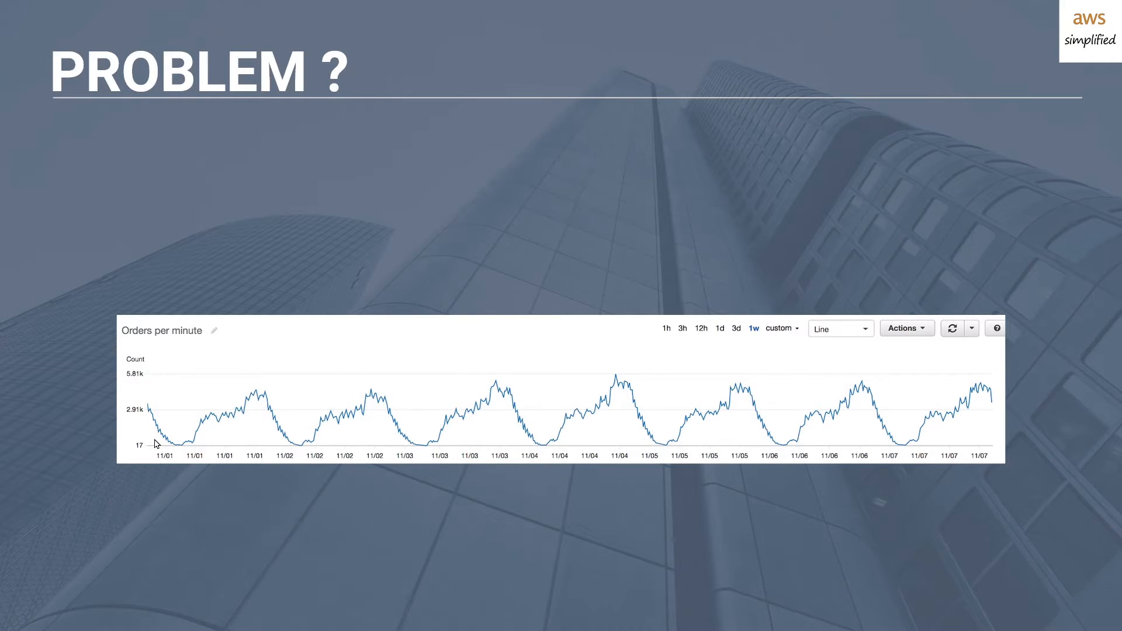
pyautogui.moveTo(243, 415)
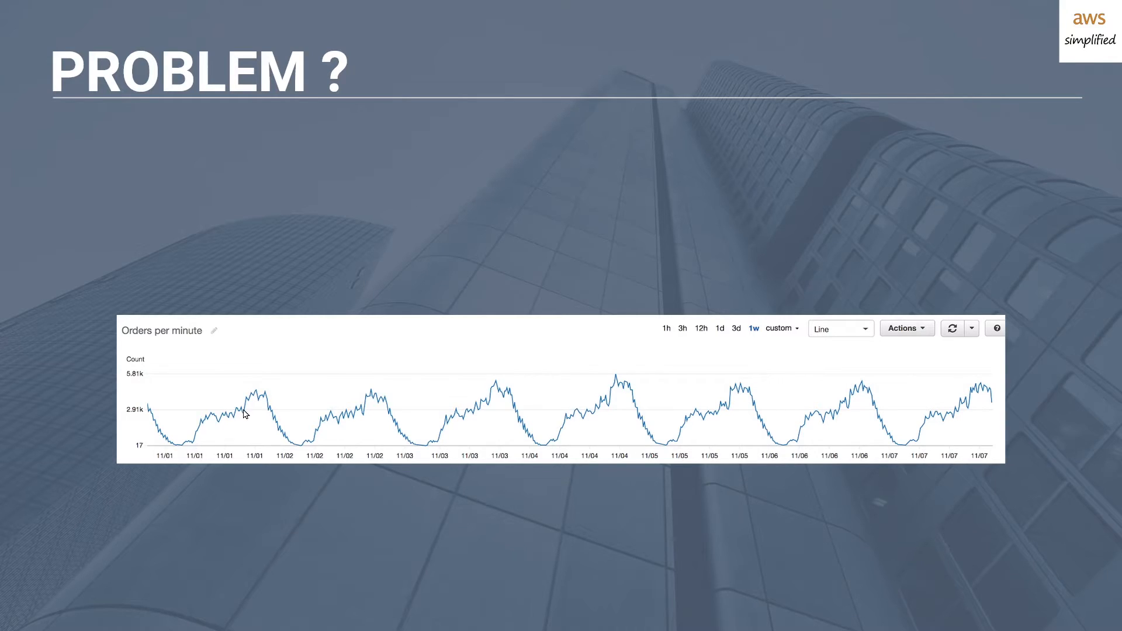
pyautogui.moveTo(281, 442)
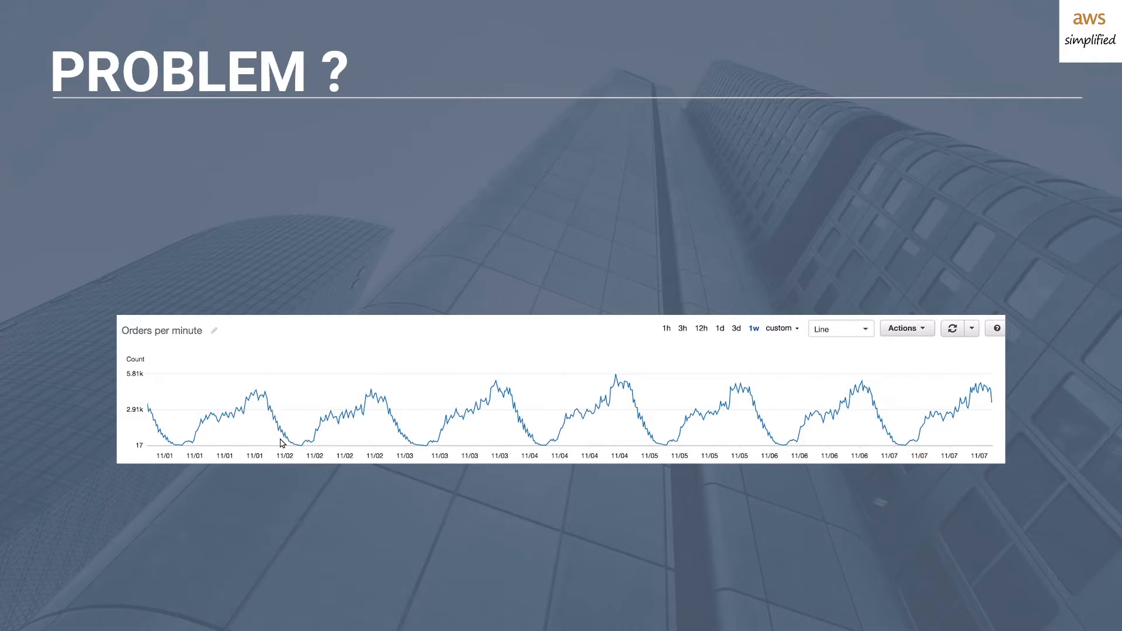
pyautogui.moveTo(308, 443)
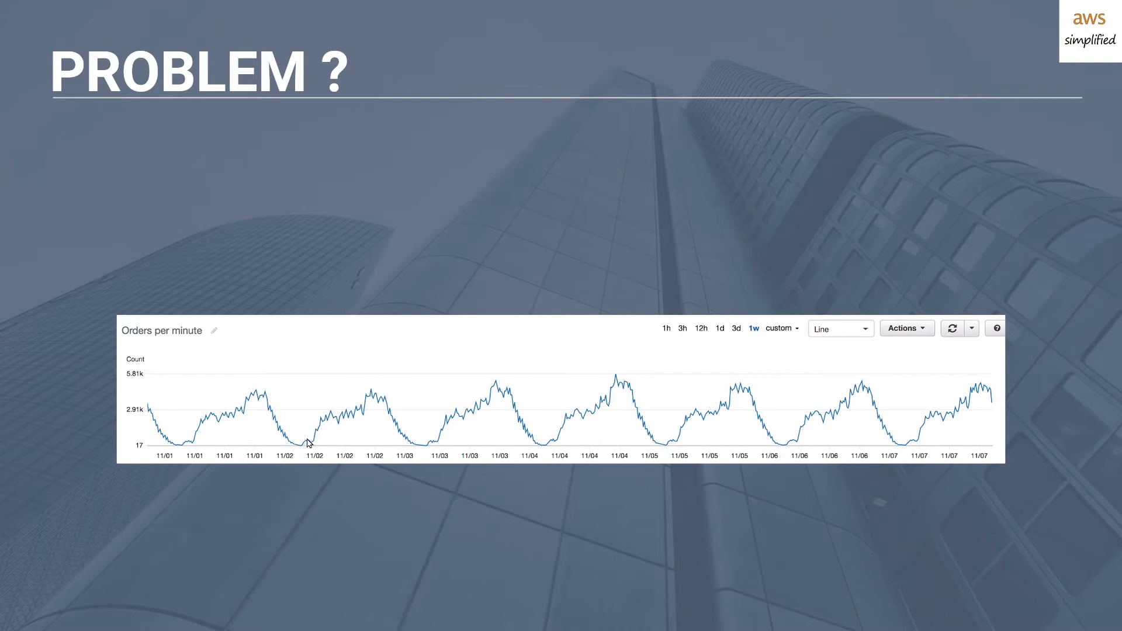
pyautogui.moveTo(459, 427)
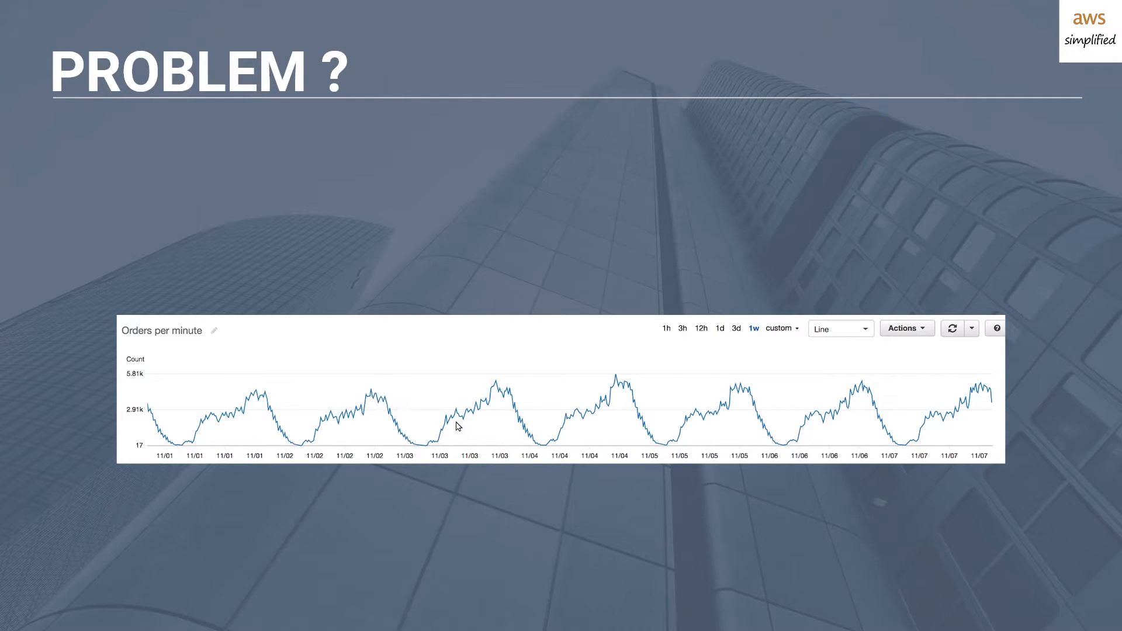
pyautogui.moveTo(489, 405)
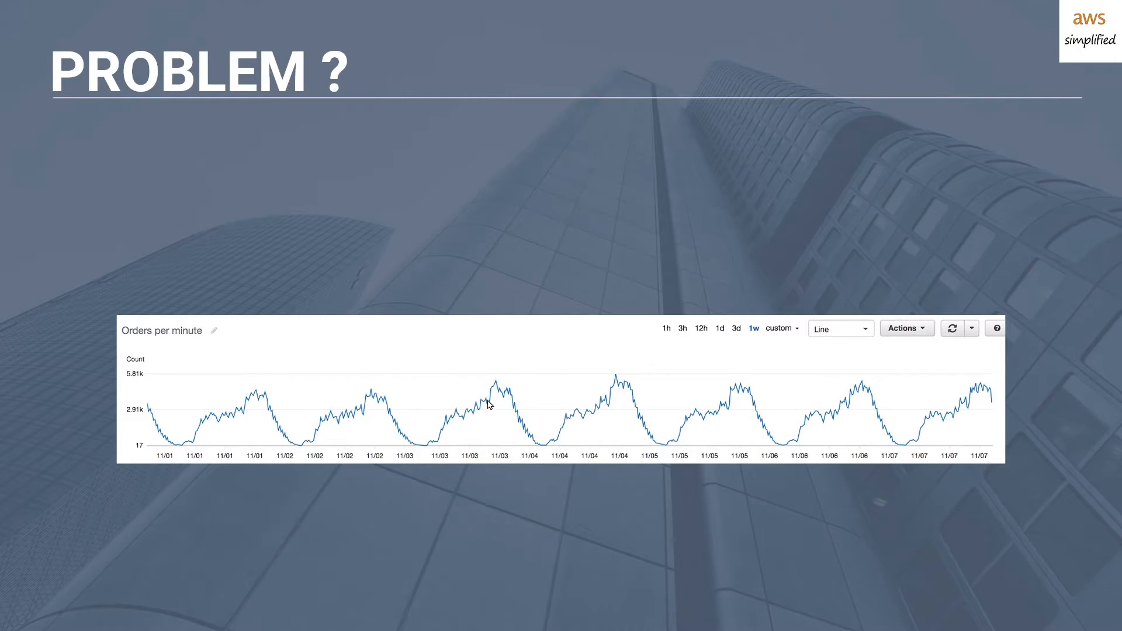
pyautogui.moveTo(491, 395)
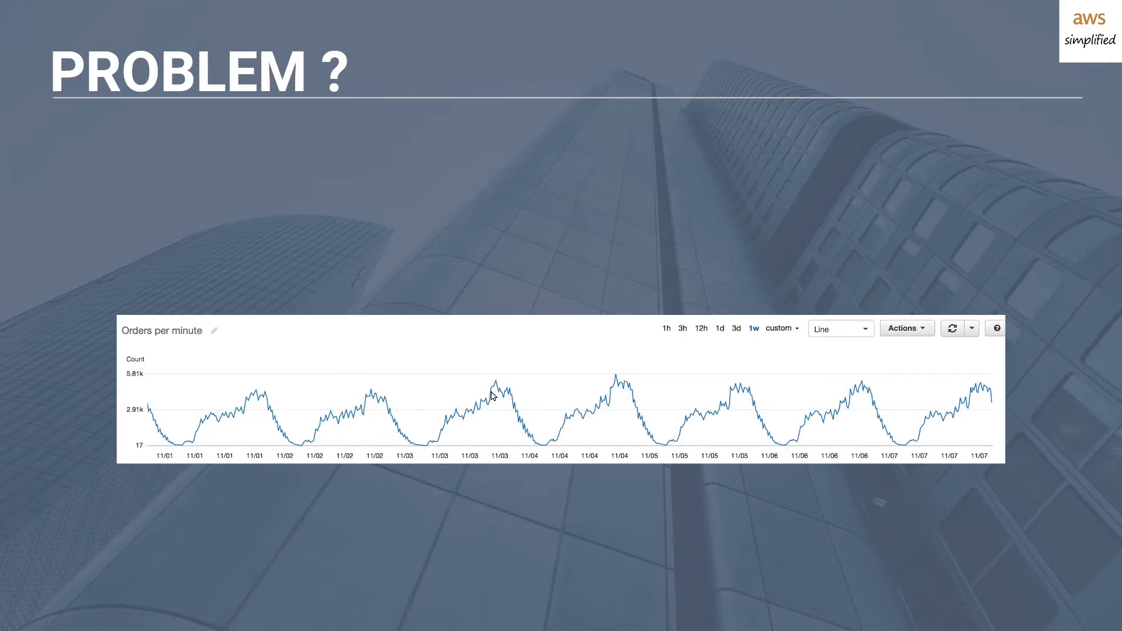
pyautogui.moveTo(495, 403)
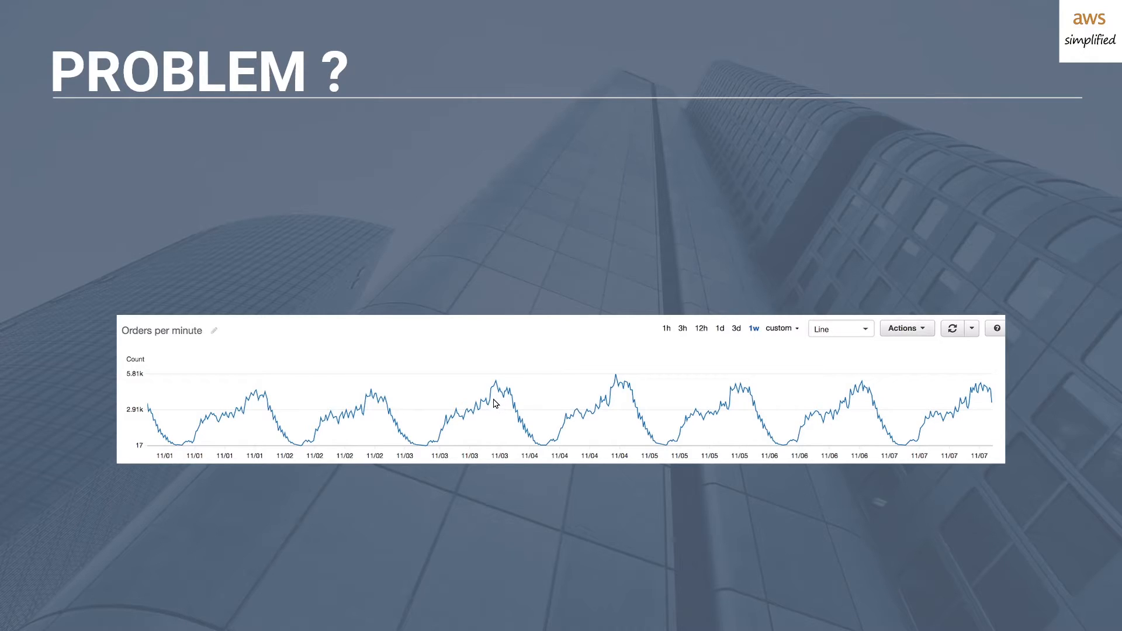
pyautogui.moveTo(494, 416)
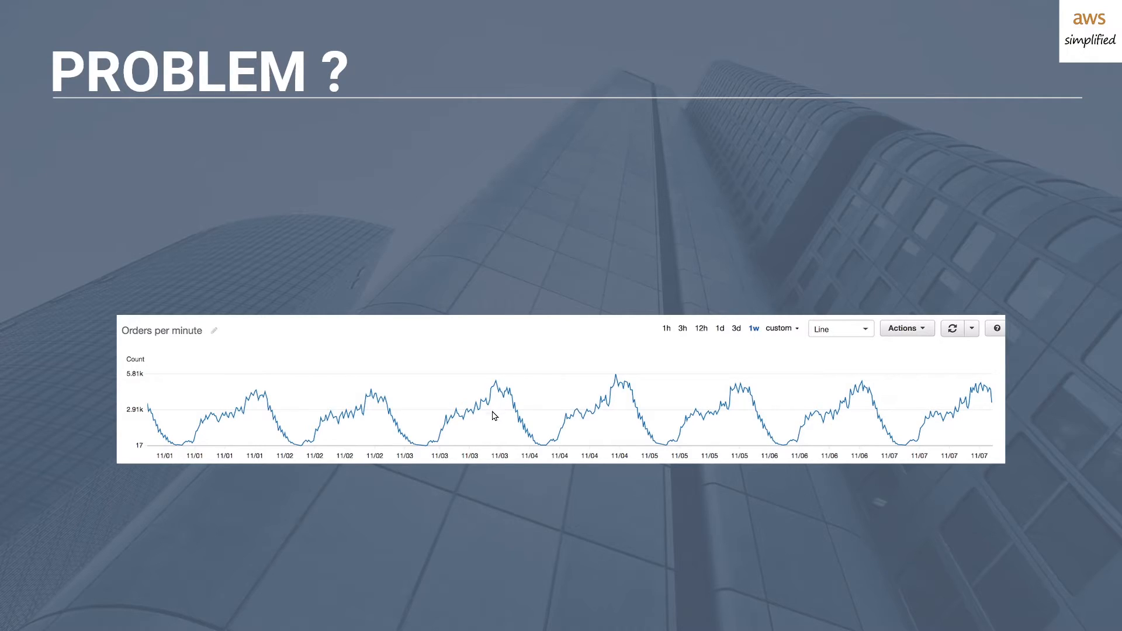
pyautogui.moveTo(493, 425)
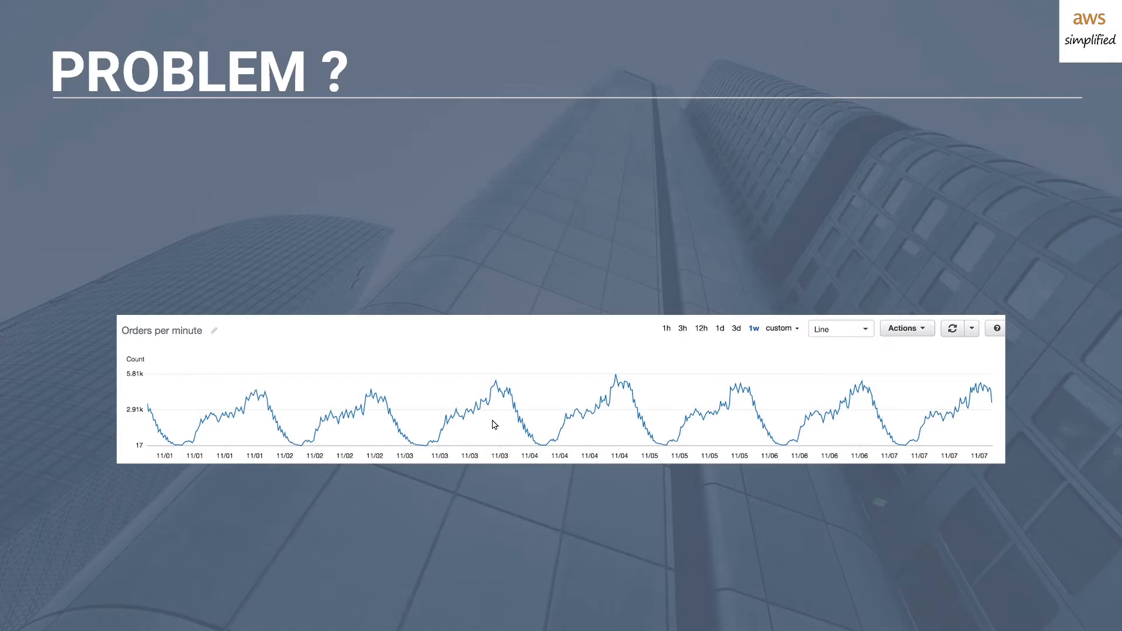
pyautogui.moveTo(497, 418)
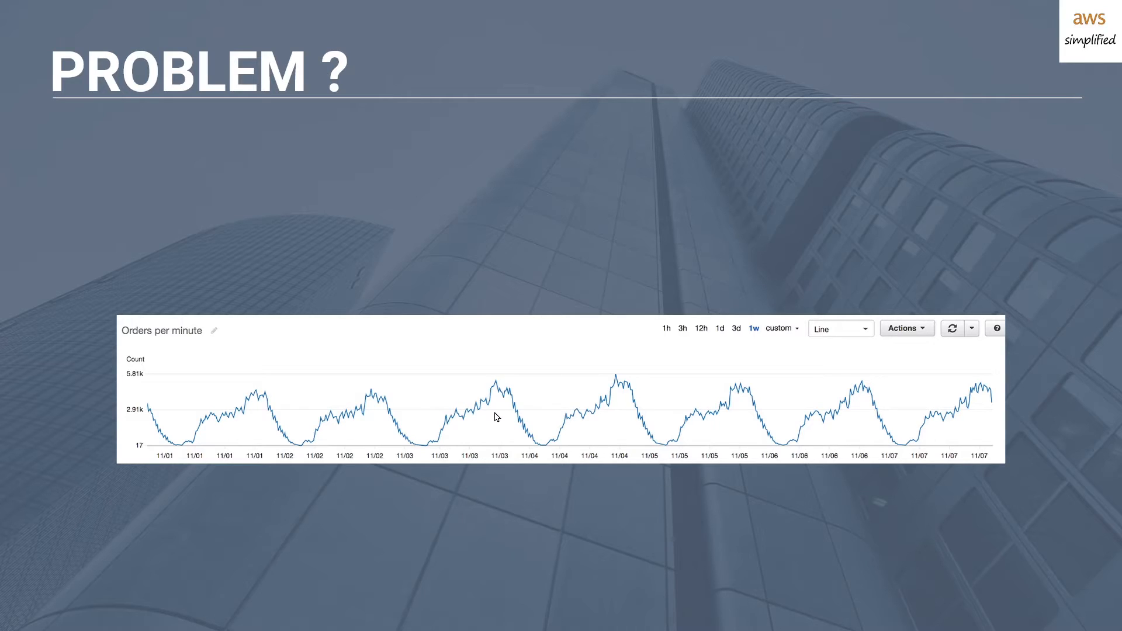
pyautogui.moveTo(498, 414)
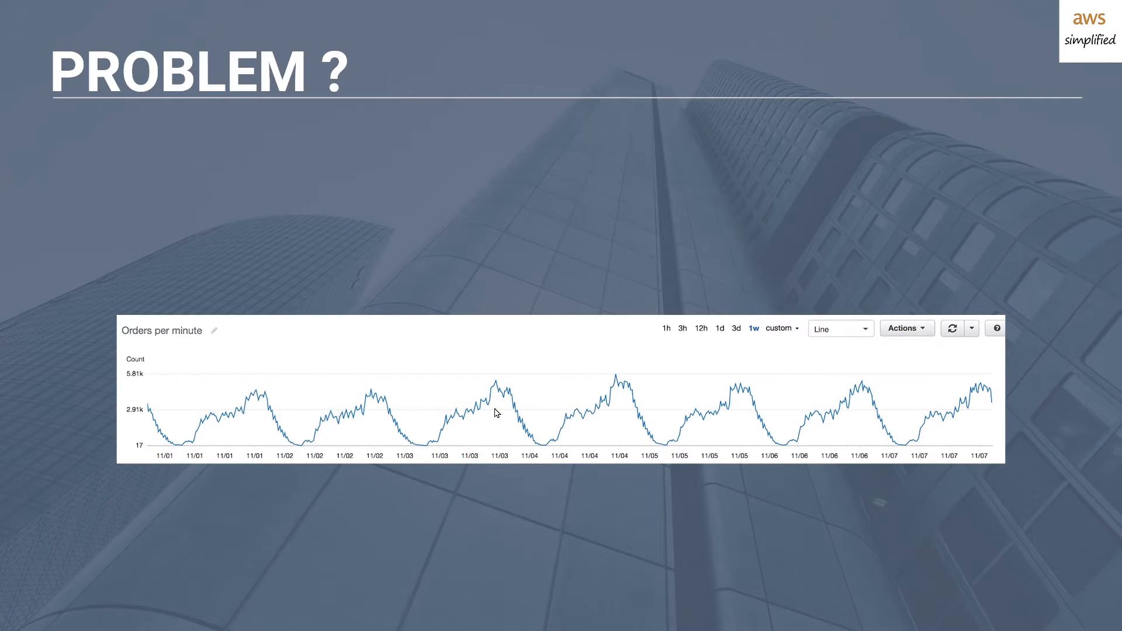
pyautogui.moveTo(497, 407)
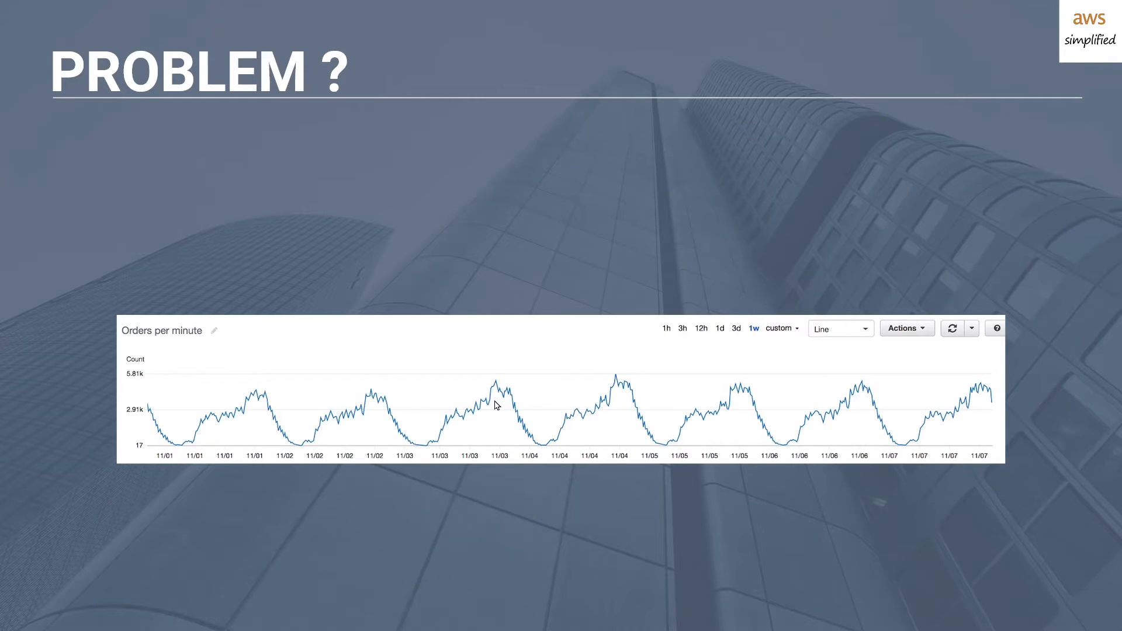
pyautogui.moveTo(497, 407)
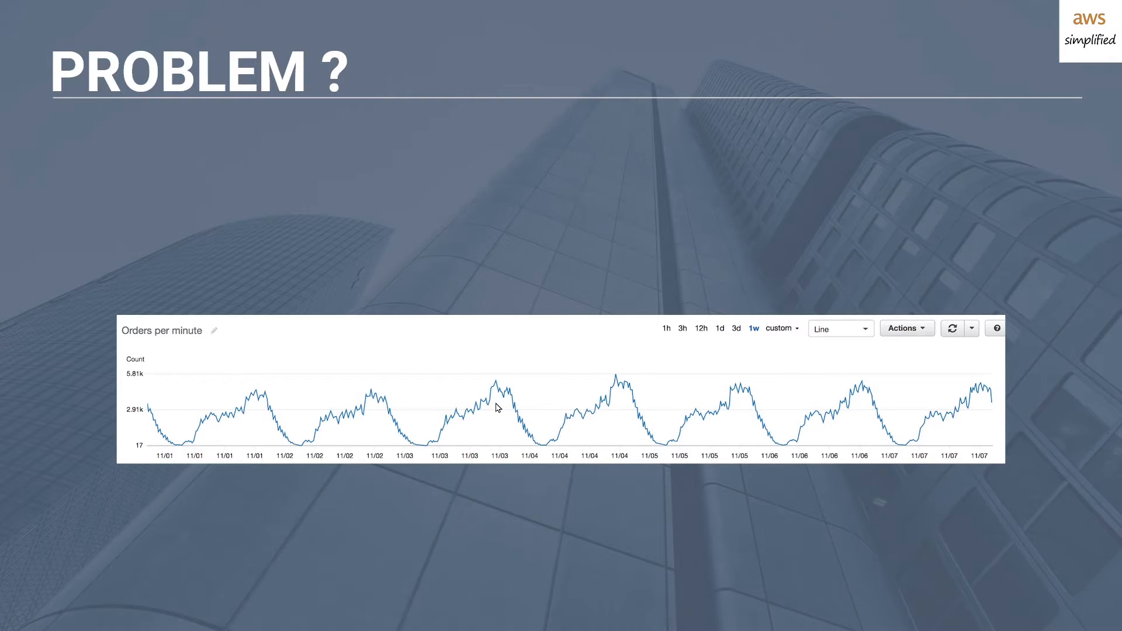
pyautogui.moveTo(499, 423)
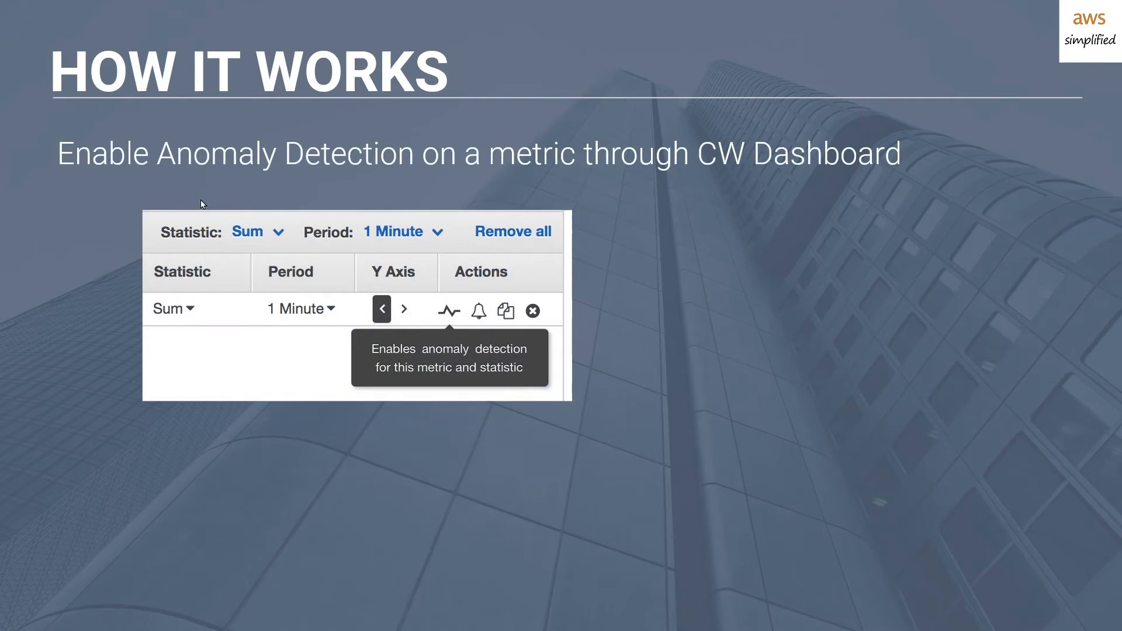
pyautogui.moveTo(513, 187)
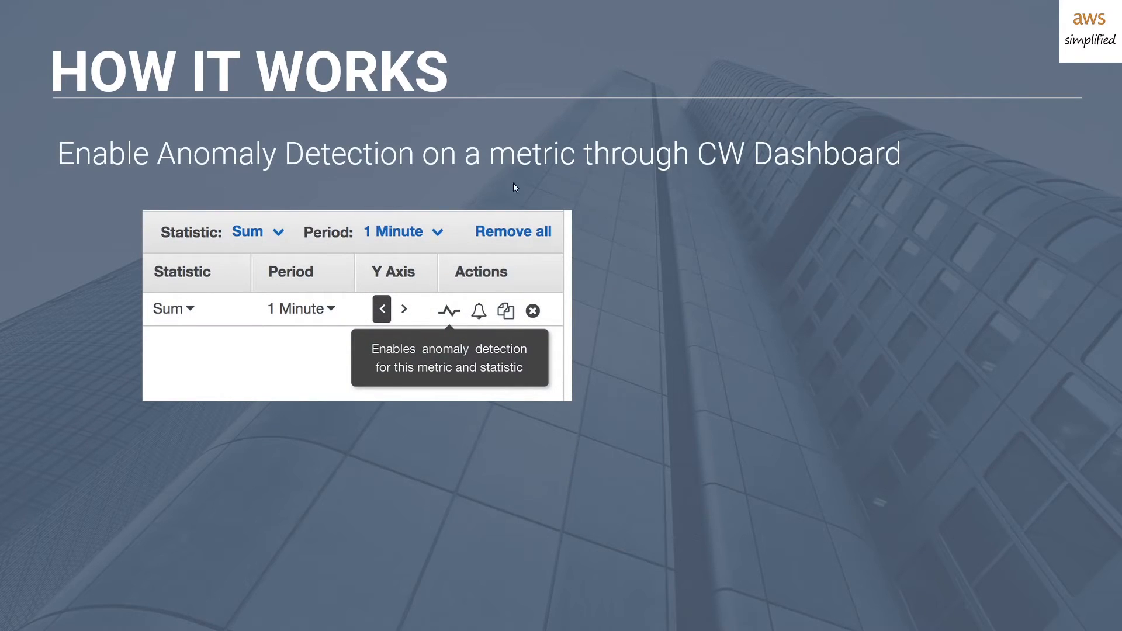
pyautogui.moveTo(793, 170)
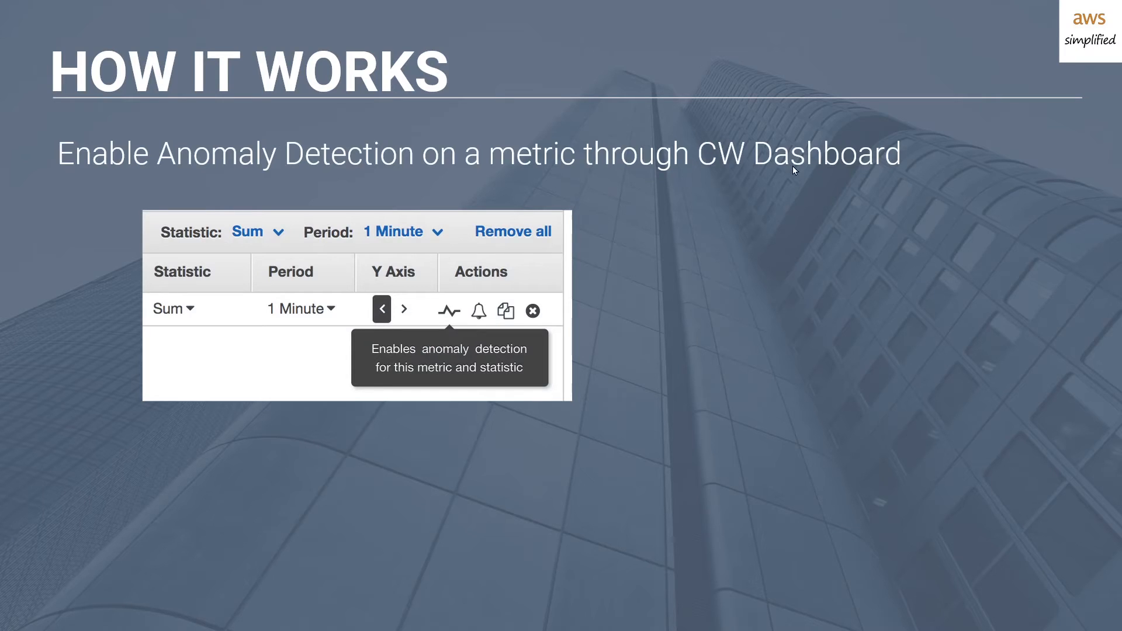
pyautogui.moveTo(611, 248)
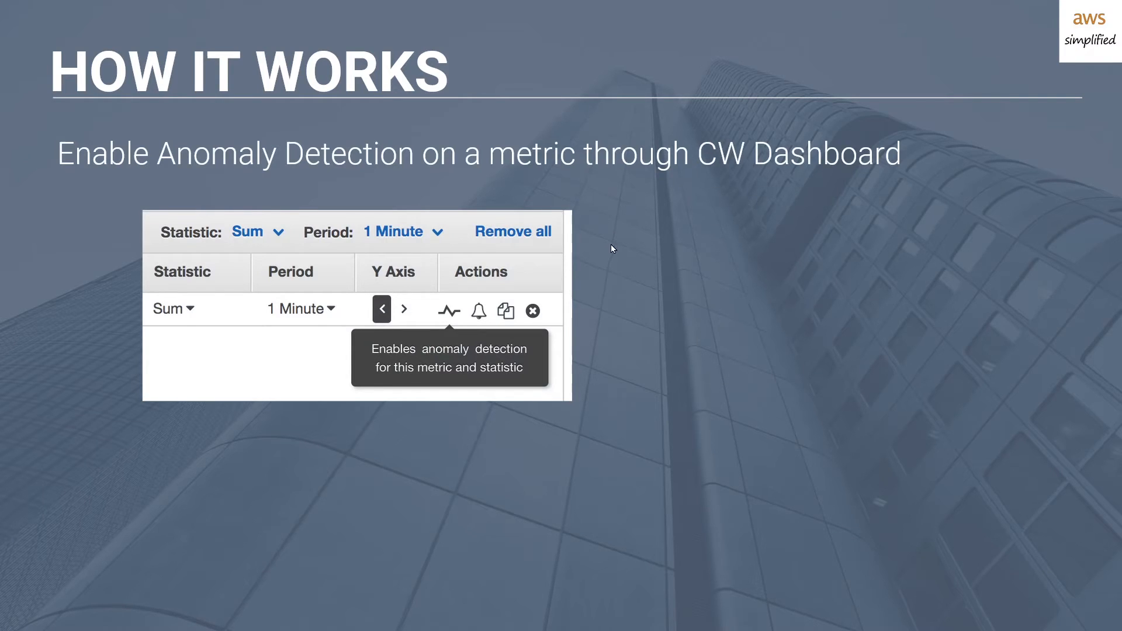
pyautogui.moveTo(596, 259)
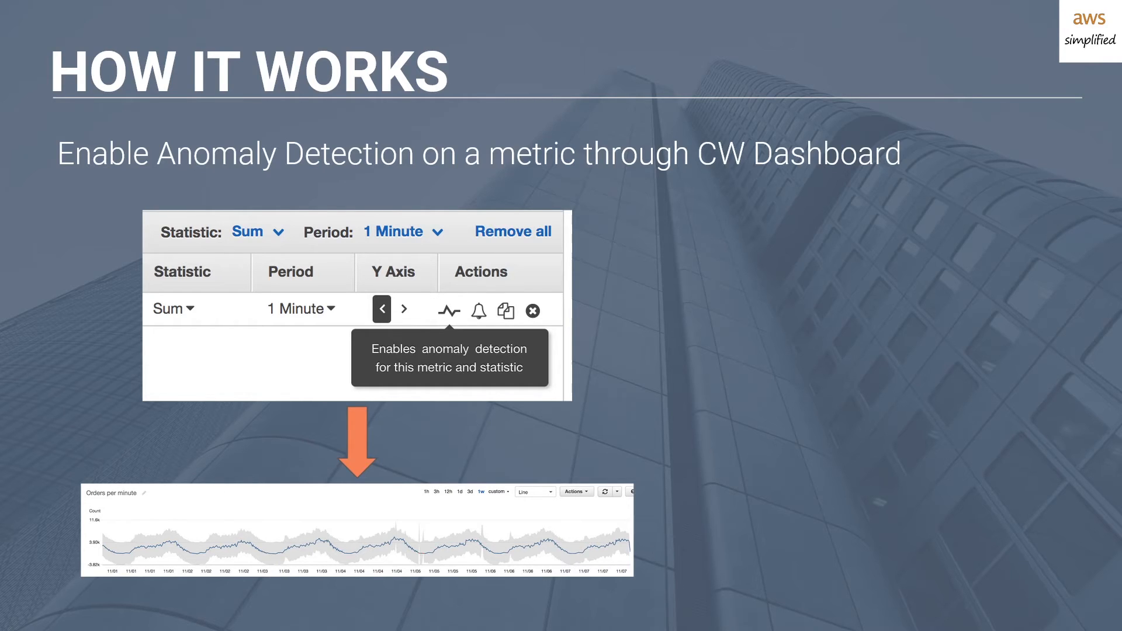
pyautogui.moveTo(371, 410)
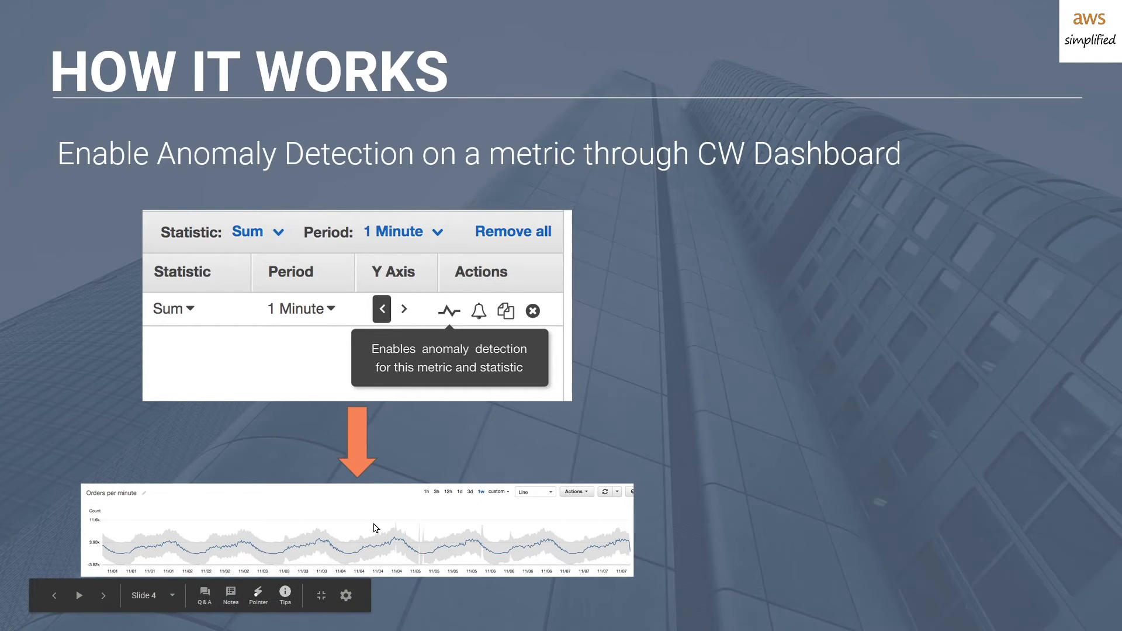
pyautogui.moveTo(482, 321)
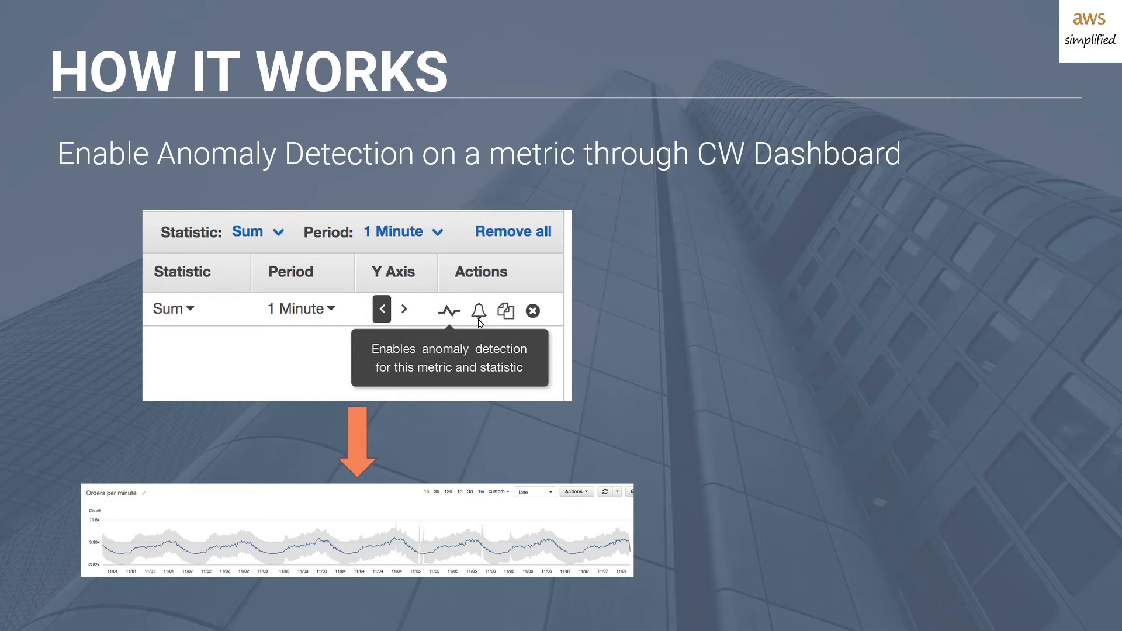
pyautogui.moveTo(480, 323)
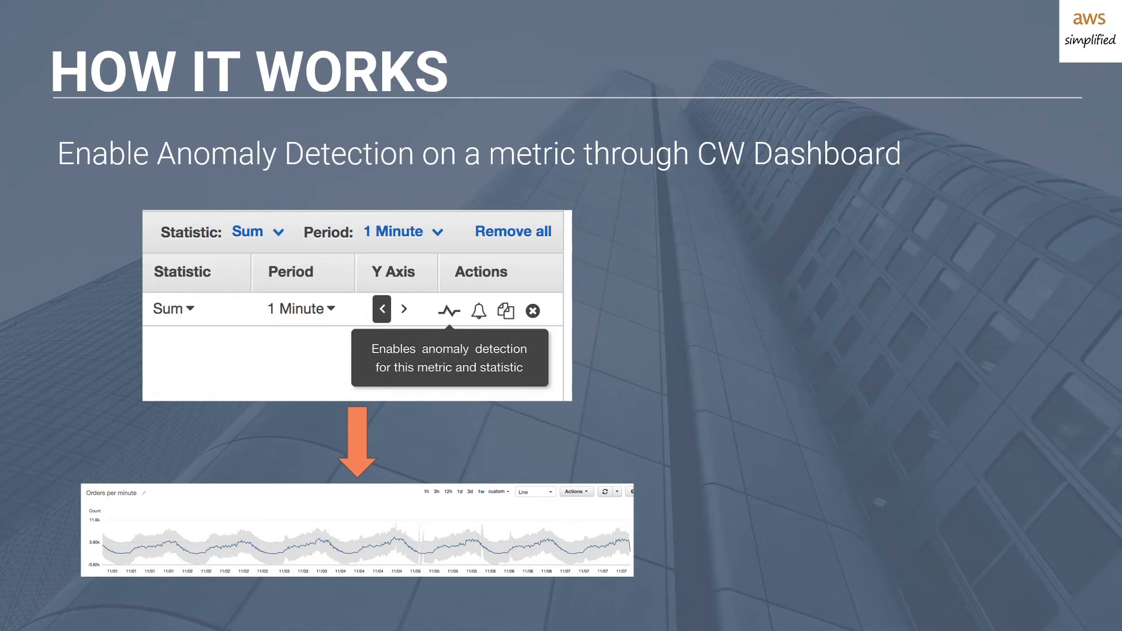
pyautogui.moveTo(481, 323)
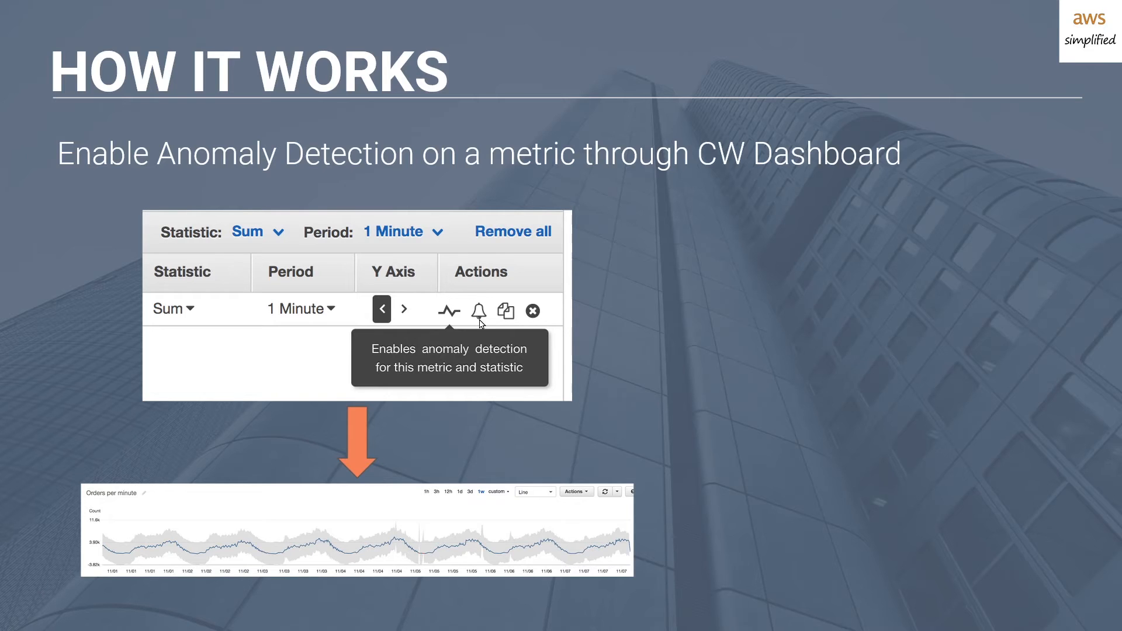
# - Advance the animation to show the orange arrow and the orders chart with its anomaly band
pyautogui.click(449, 310)
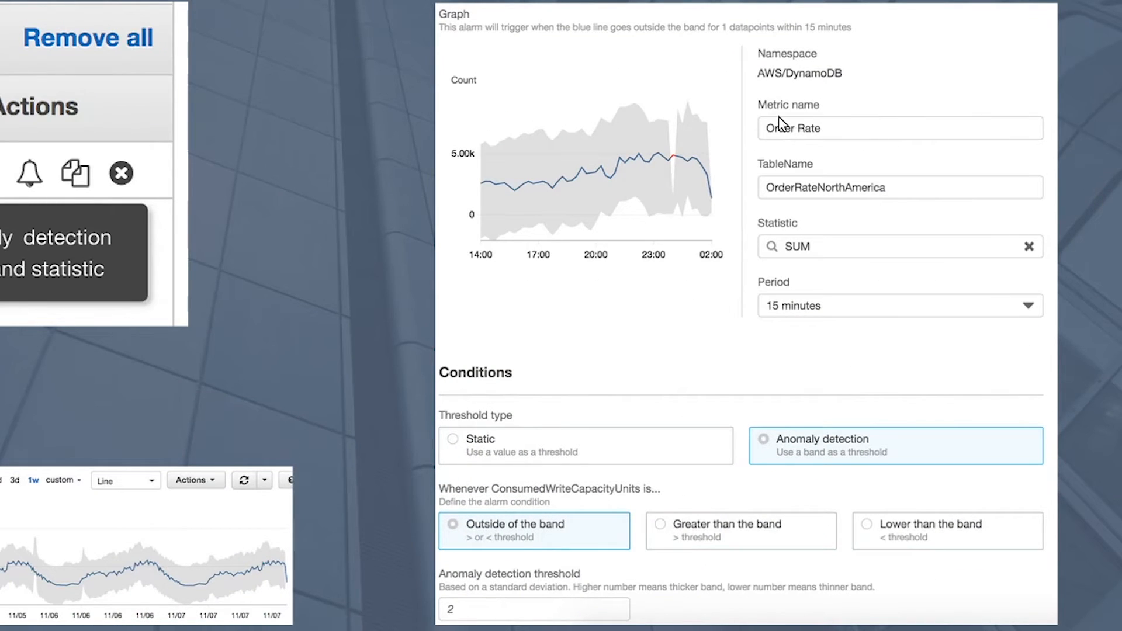
pyautogui.moveTo(812, 115)
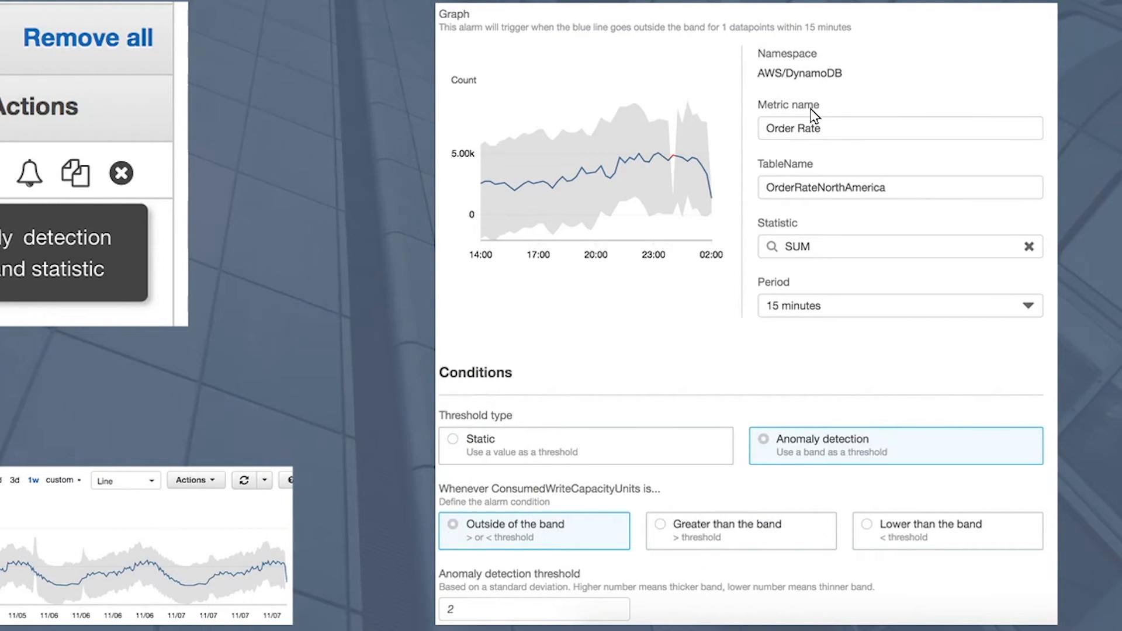
pyautogui.moveTo(826, 141)
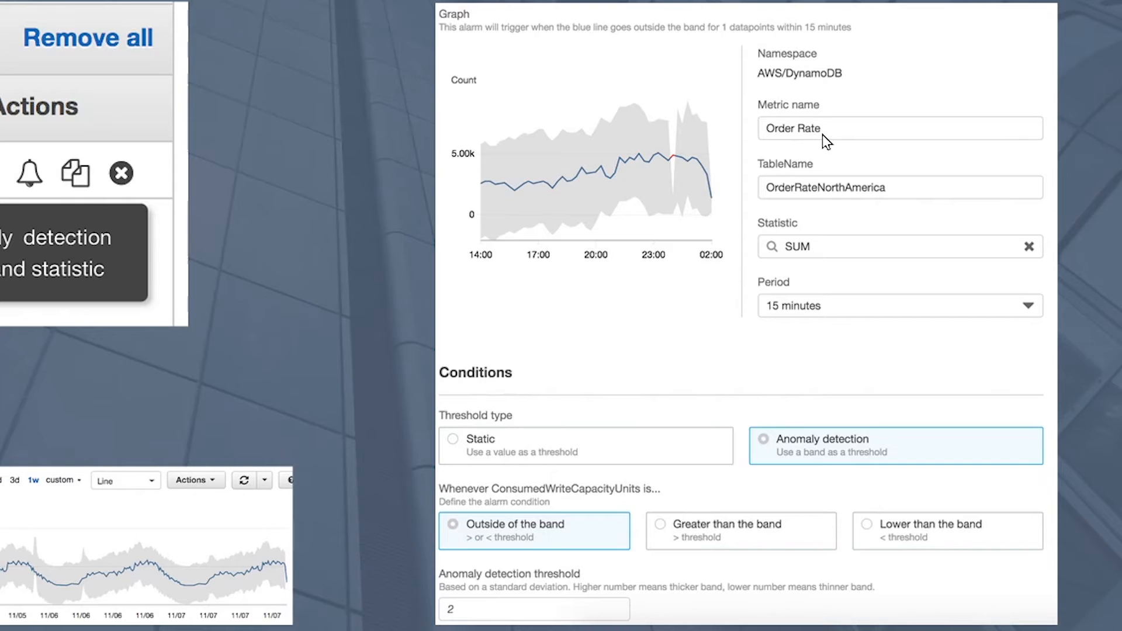
pyautogui.moveTo(833, 176)
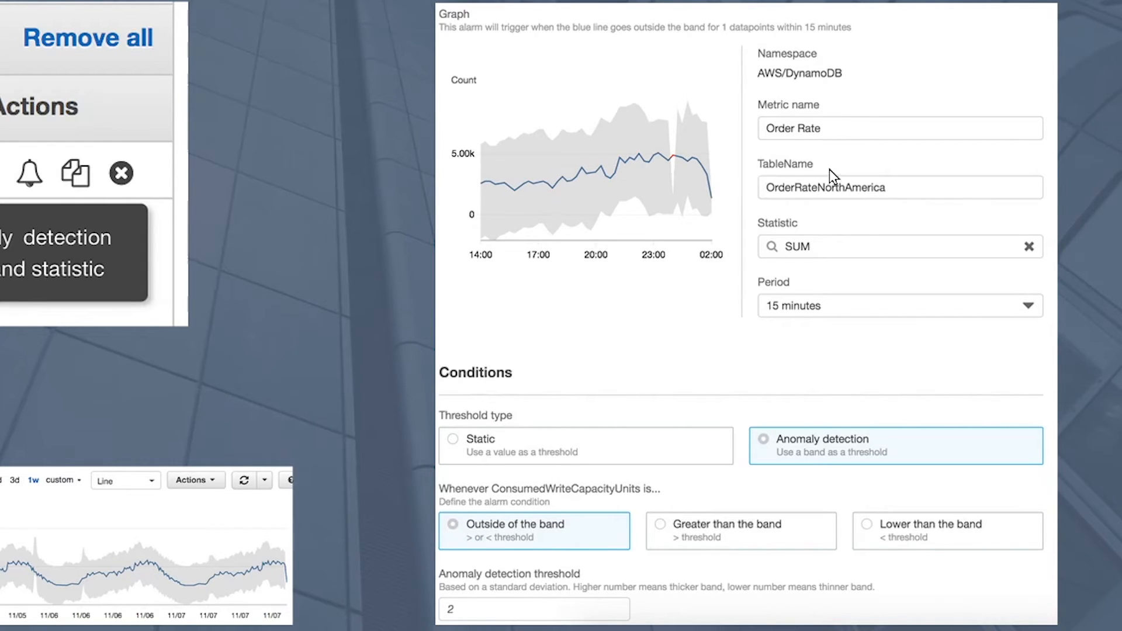
pyautogui.moveTo(801, 201)
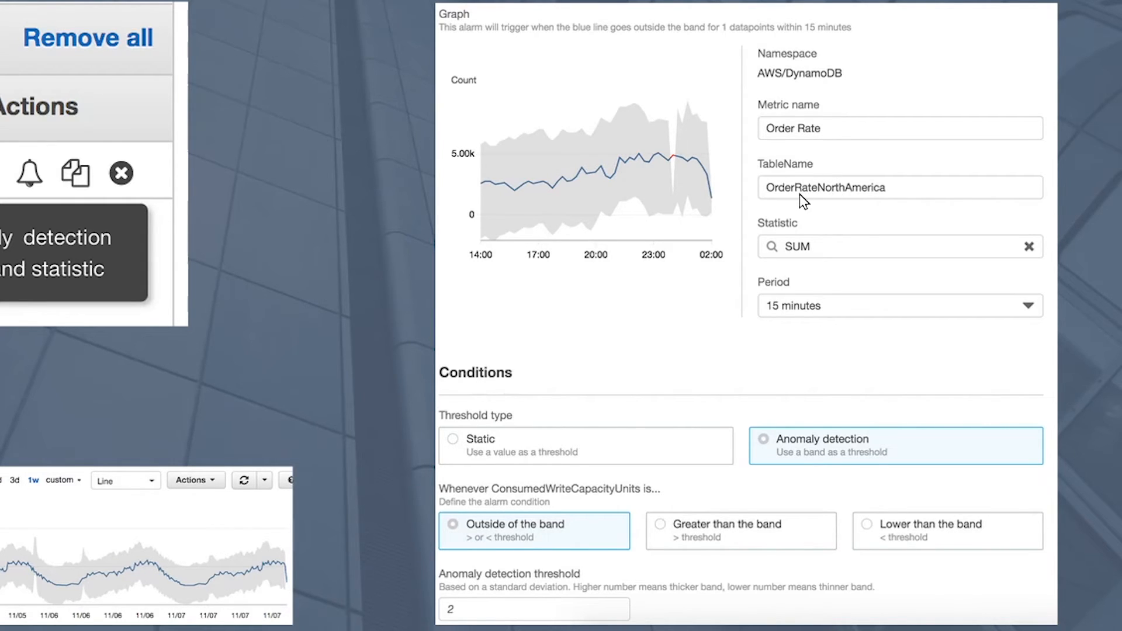
pyautogui.moveTo(758, 196)
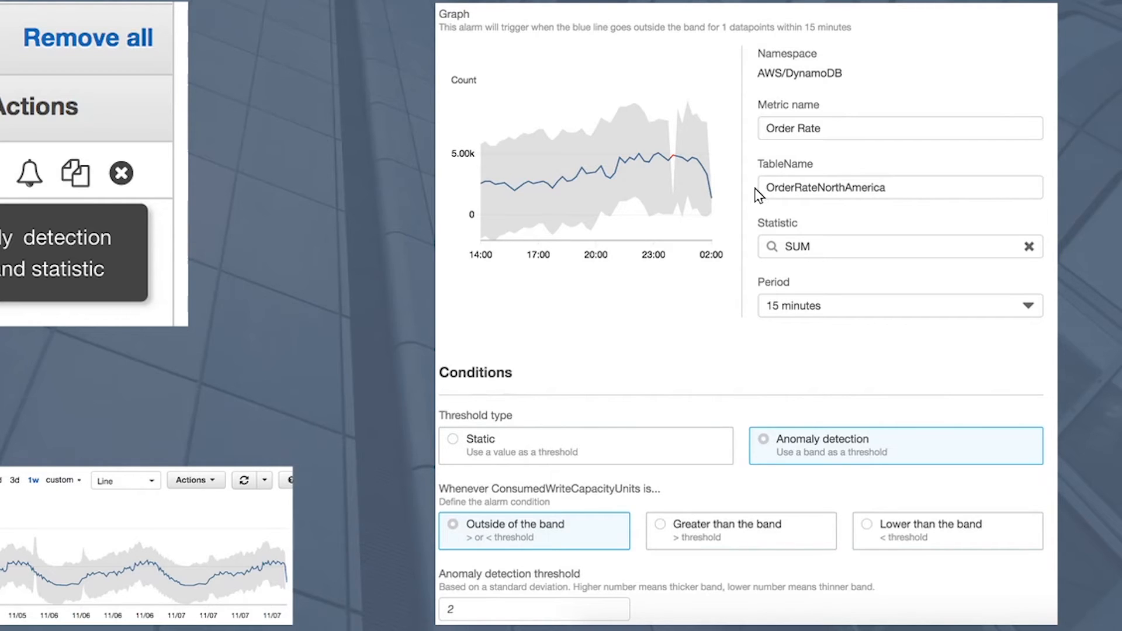
pyautogui.moveTo(775, 237)
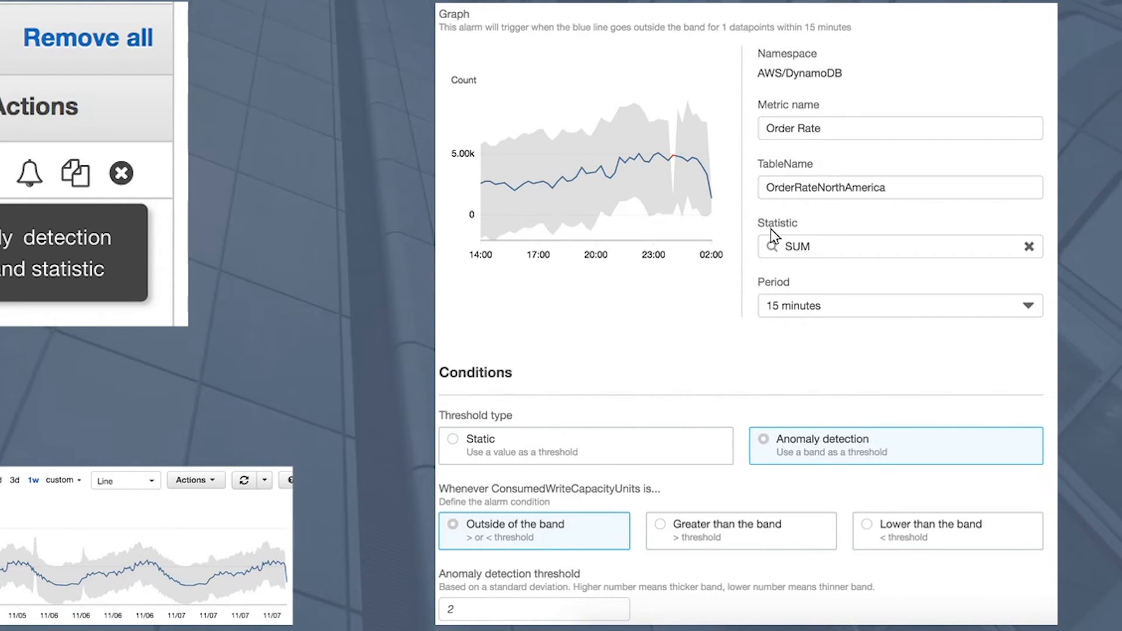
pyautogui.moveTo(794, 260)
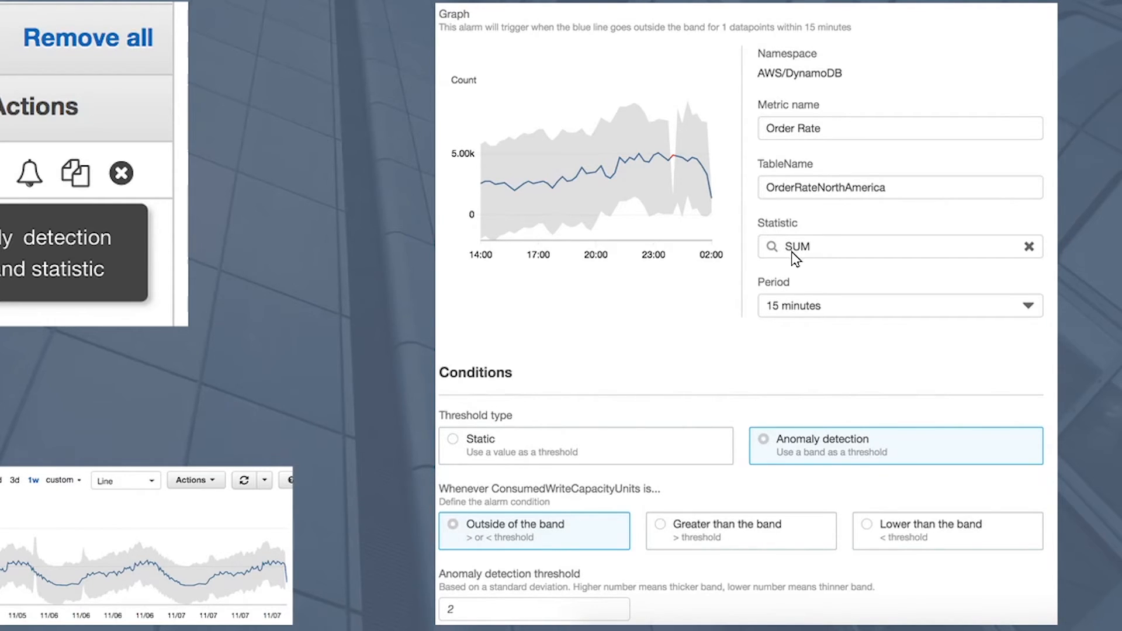
pyautogui.moveTo(807, 256)
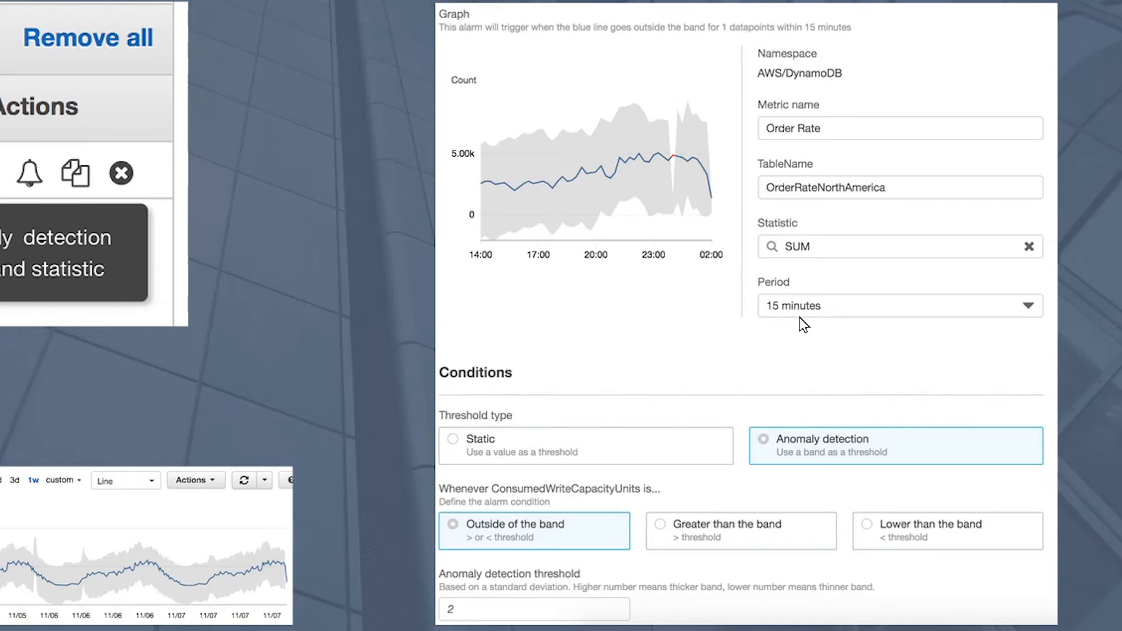
pyautogui.moveTo(779, 317)
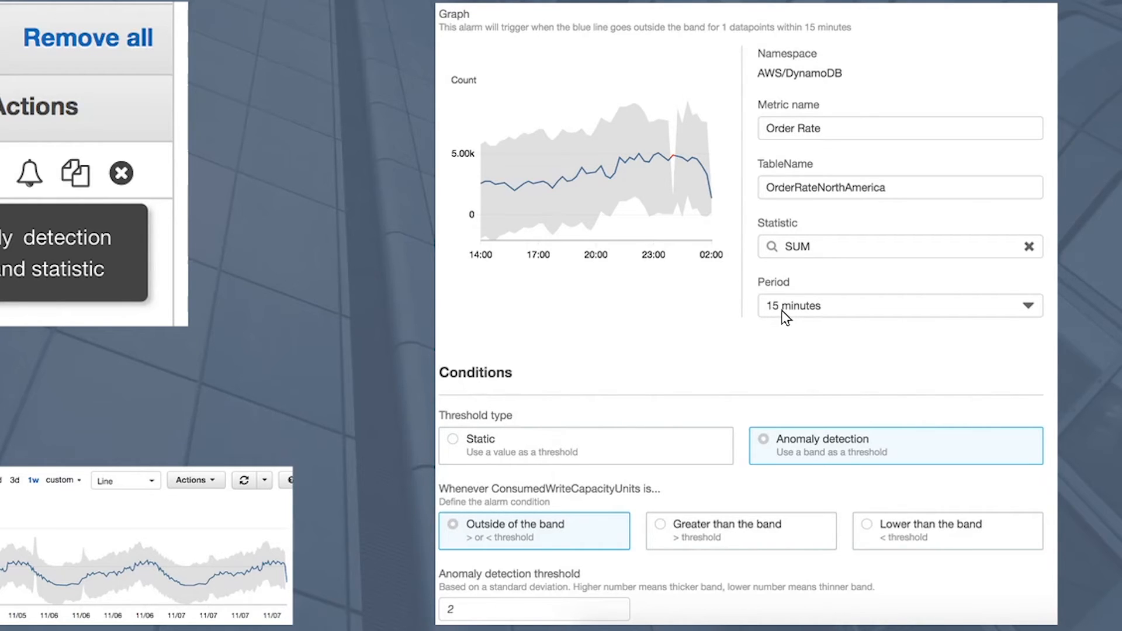
pyautogui.moveTo(779, 322)
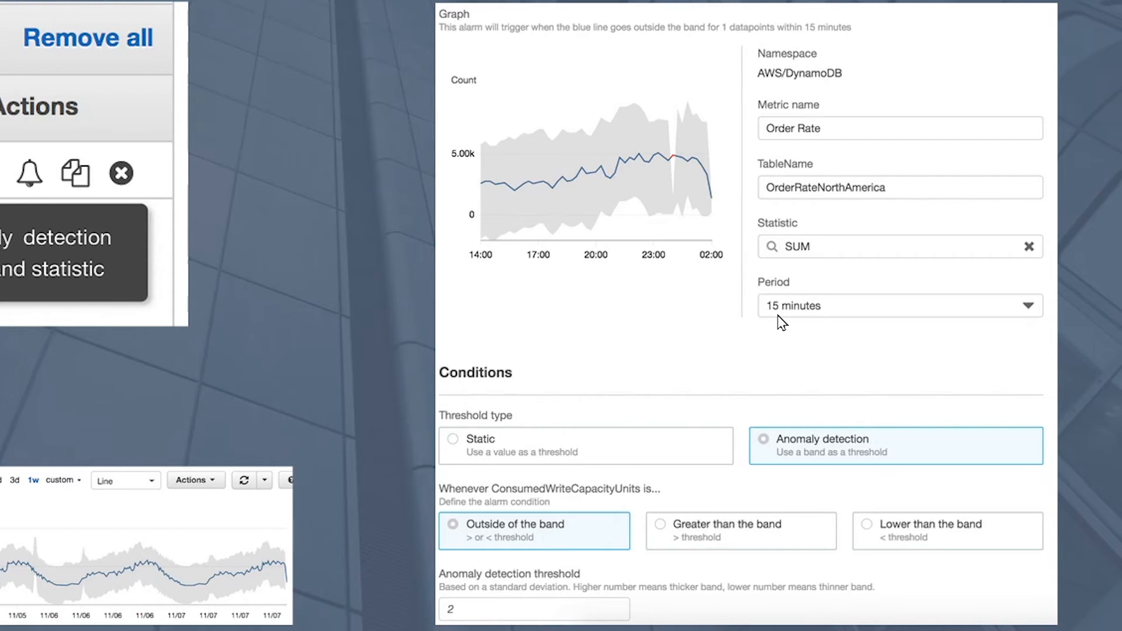
pyautogui.moveTo(783, 328)
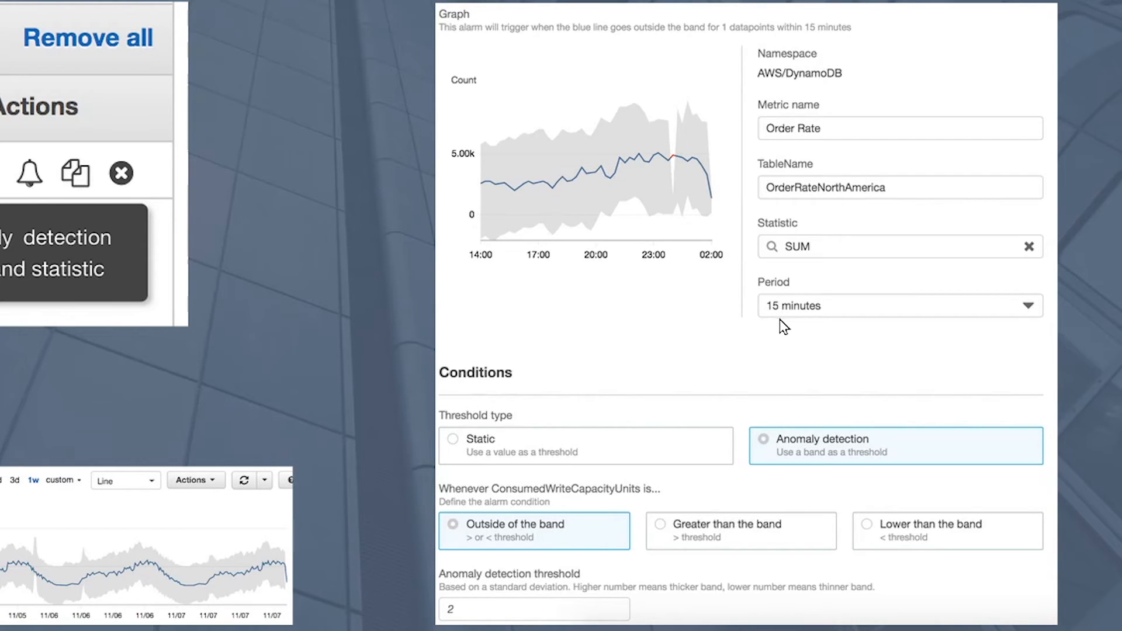
pyautogui.moveTo(829, 340)
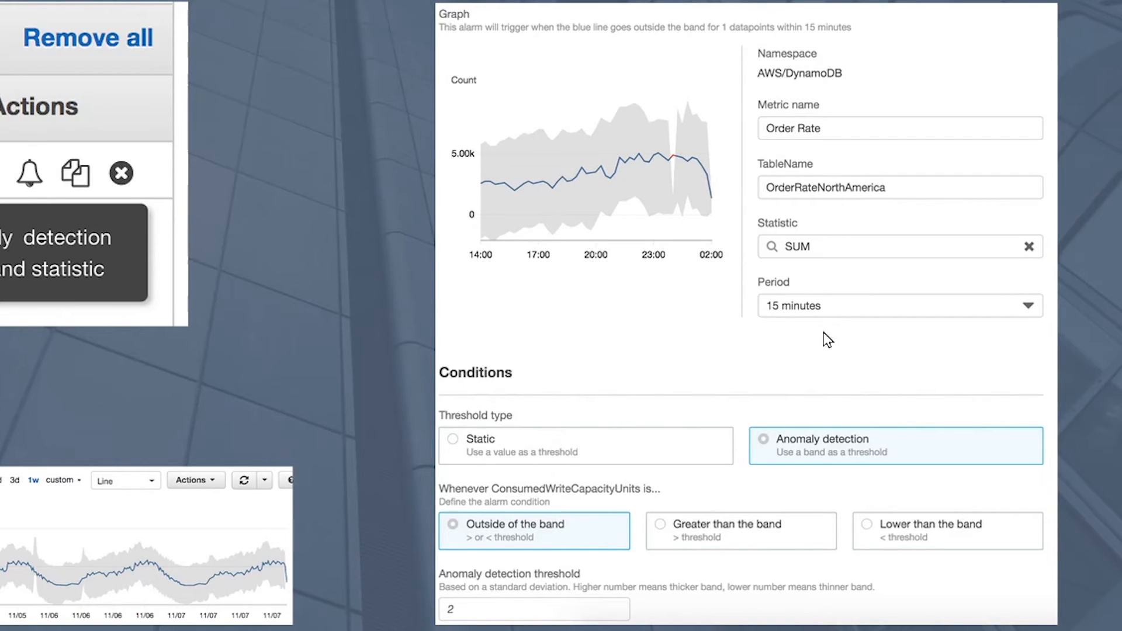
pyautogui.moveTo(453, 392)
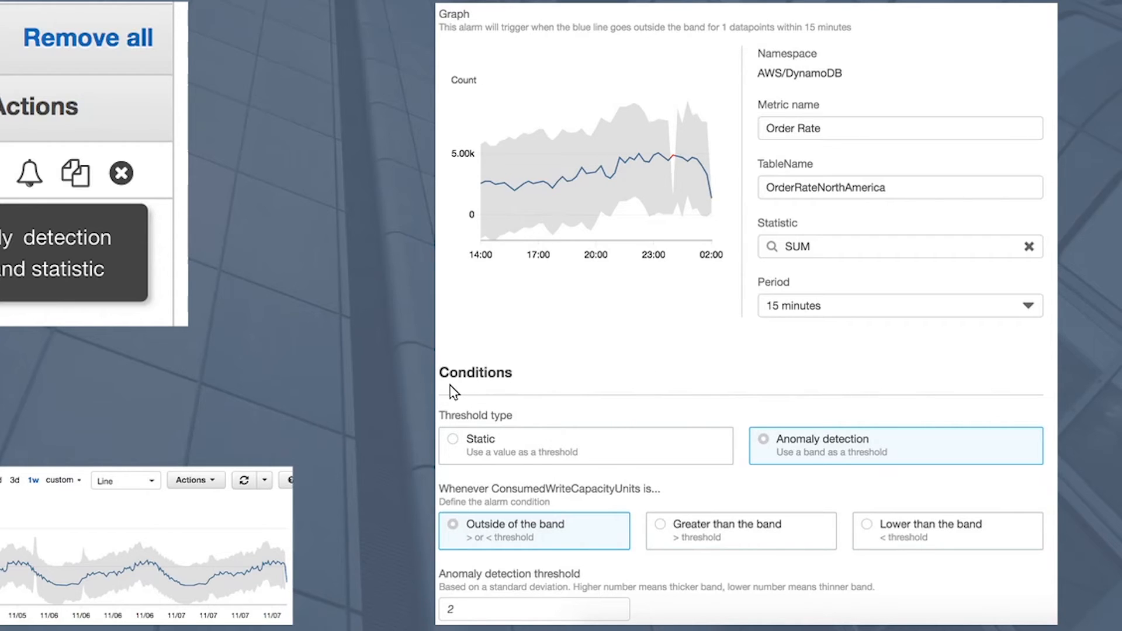
pyautogui.moveTo(605, 392)
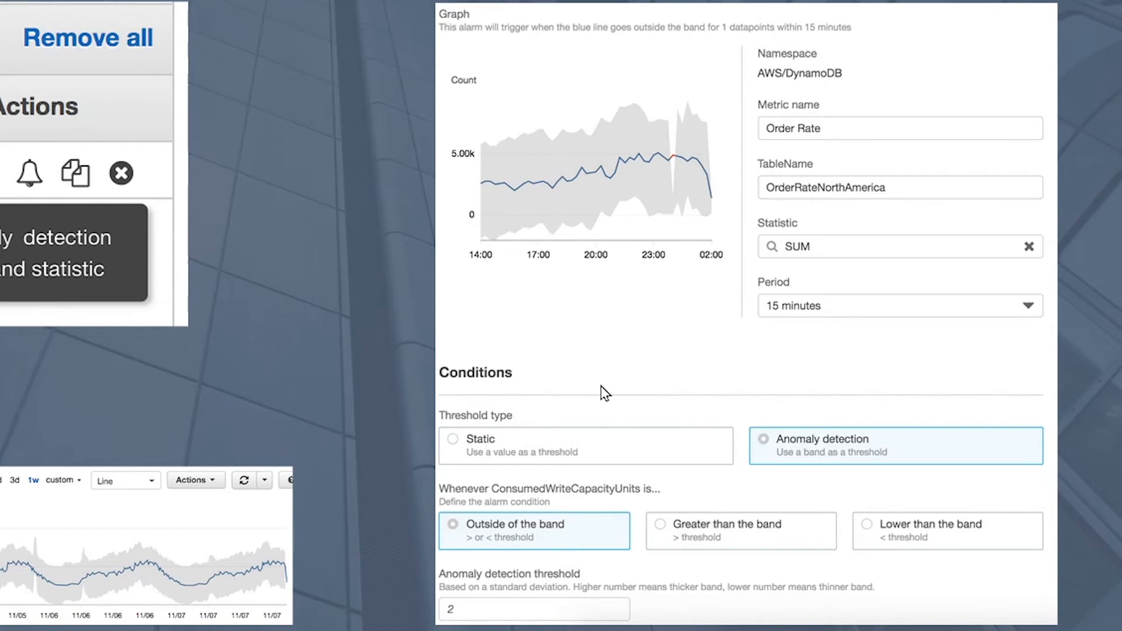
pyautogui.moveTo(449, 455)
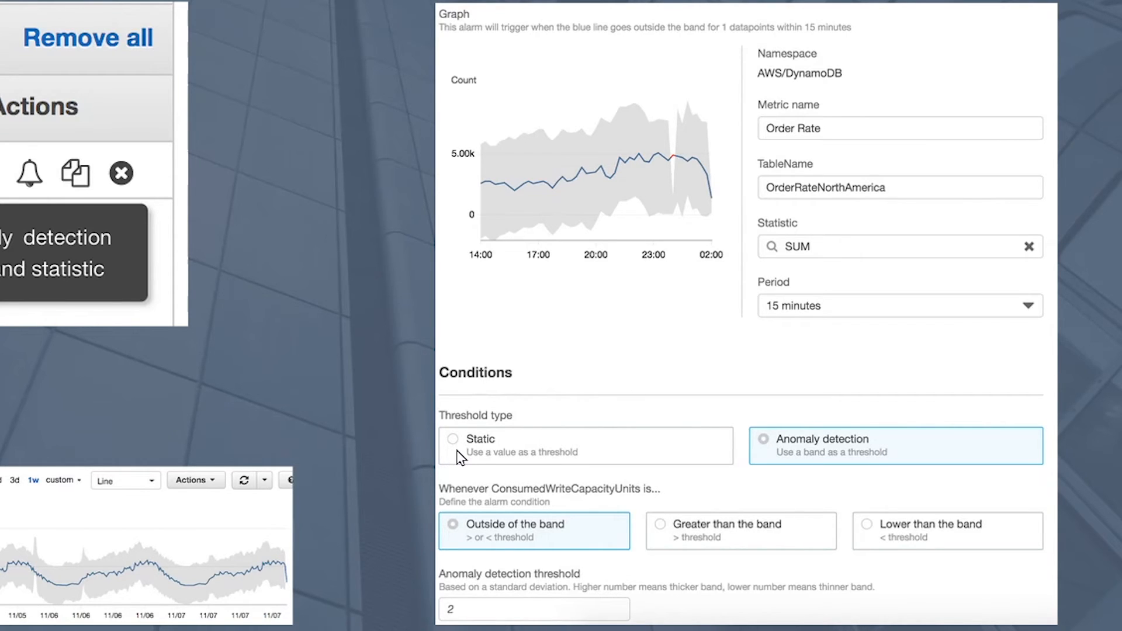
pyautogui.moveTo(797, 465)
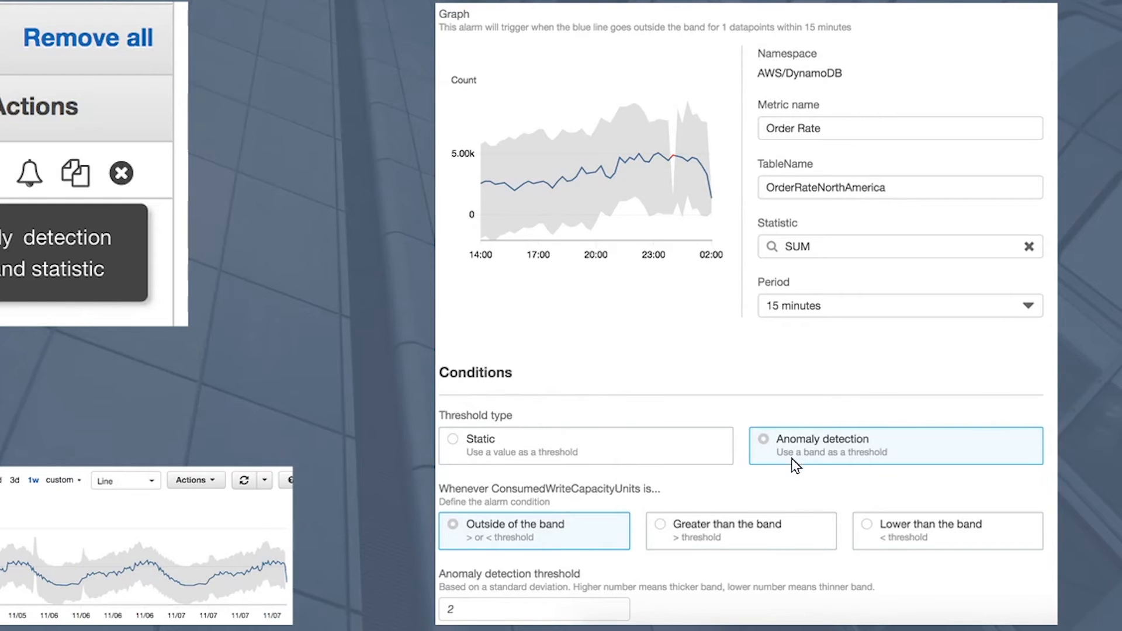
pyautogui.moveTo(455, 456)
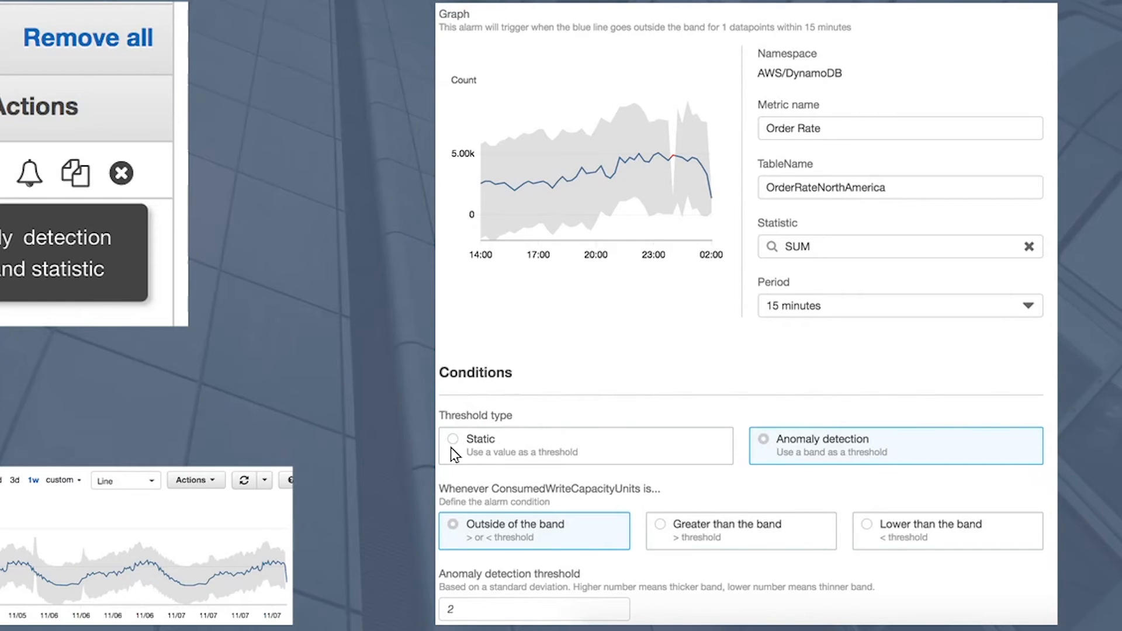
pyautogui.moveTo(469, 467)
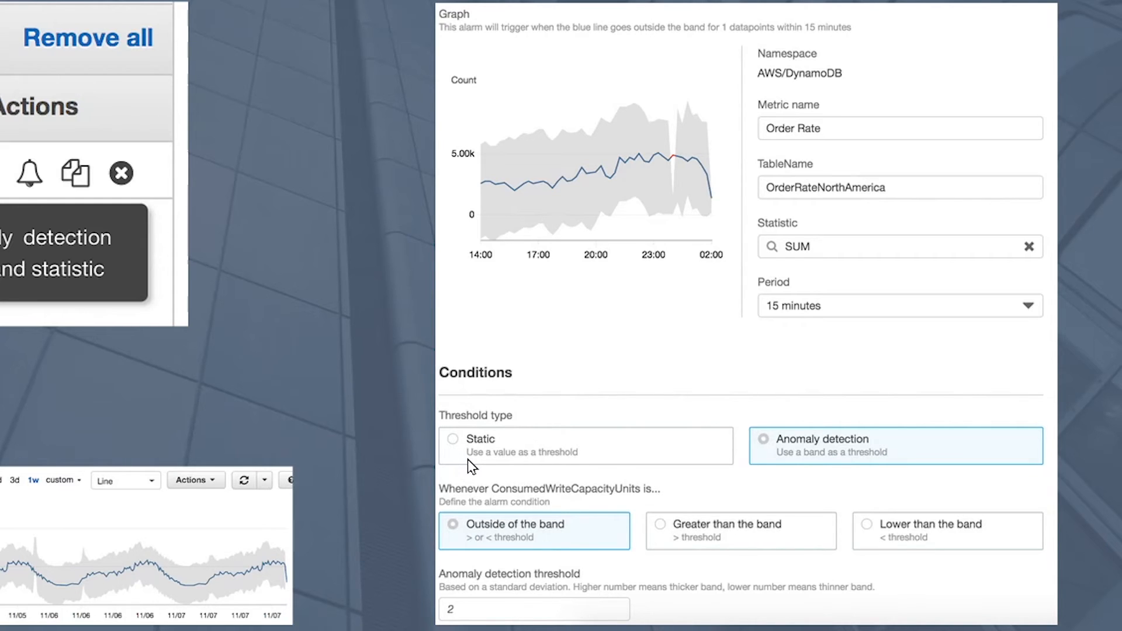
pyautogui.moveTo(697, 466)
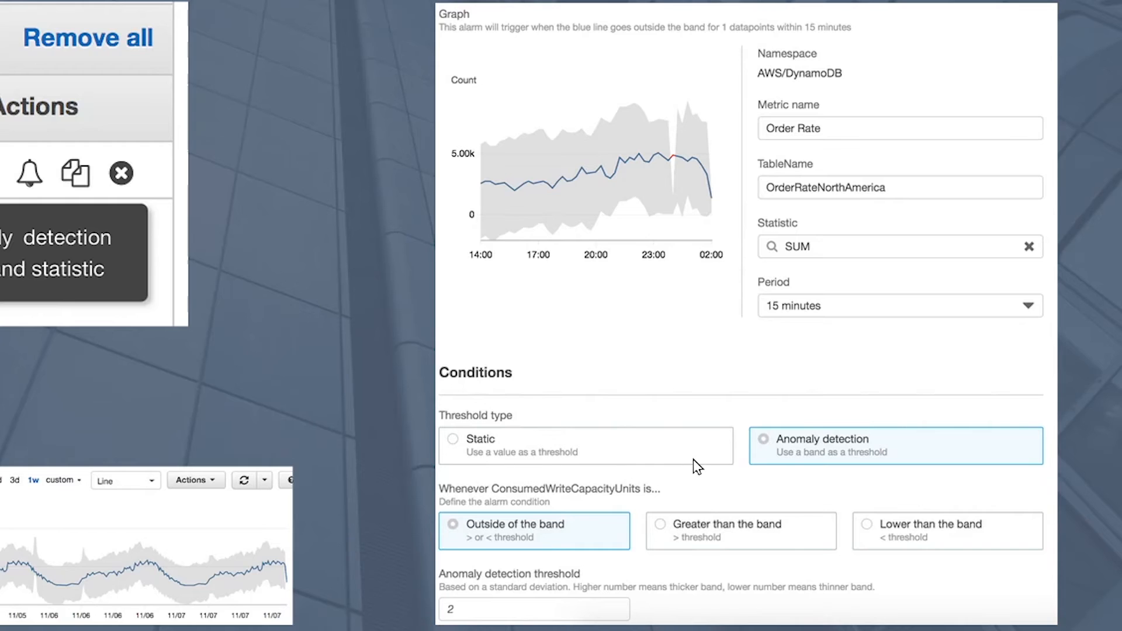
pyautogui.moveTo(777, 463)
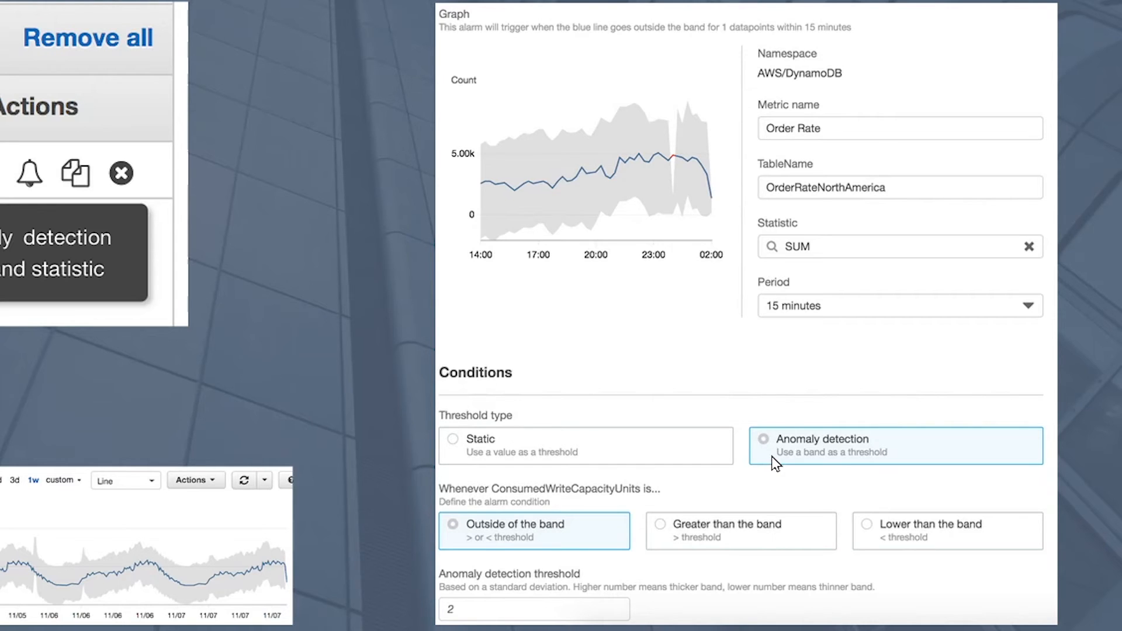
pyautogui.moveTo(492, 549)
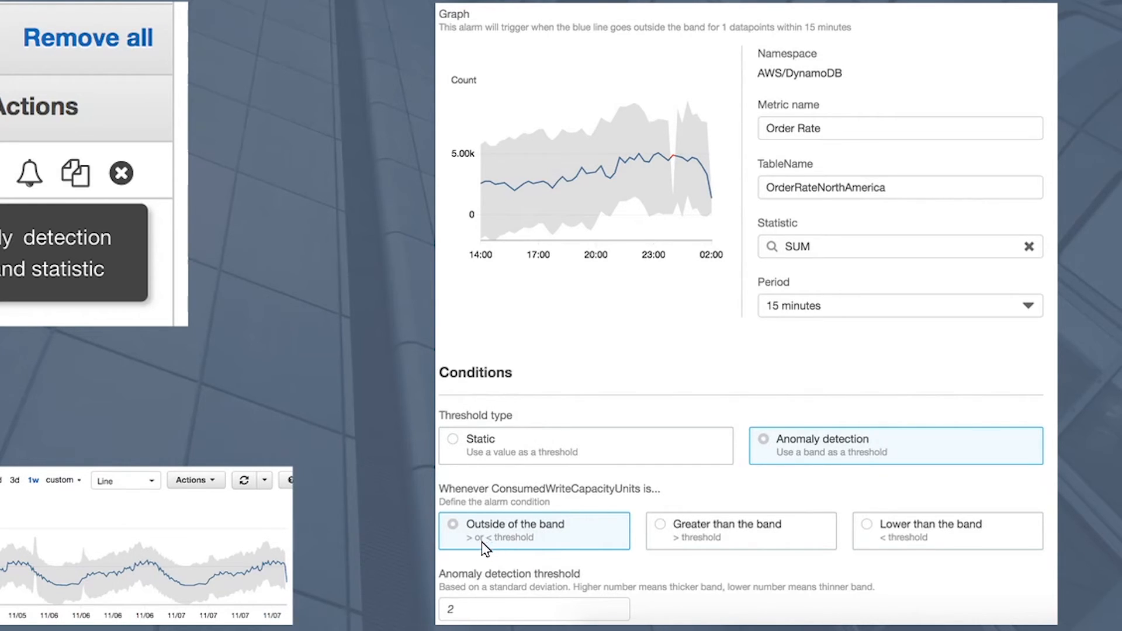
pyautogui.moveTo(239, 584)
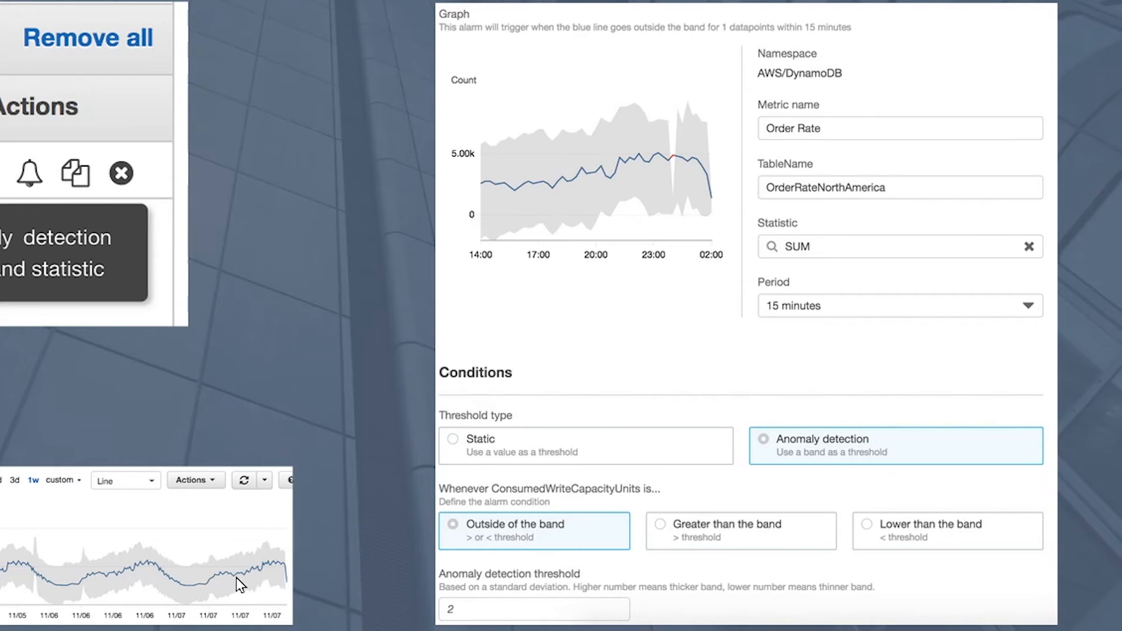
pyautogui.moveTo(247, 560)
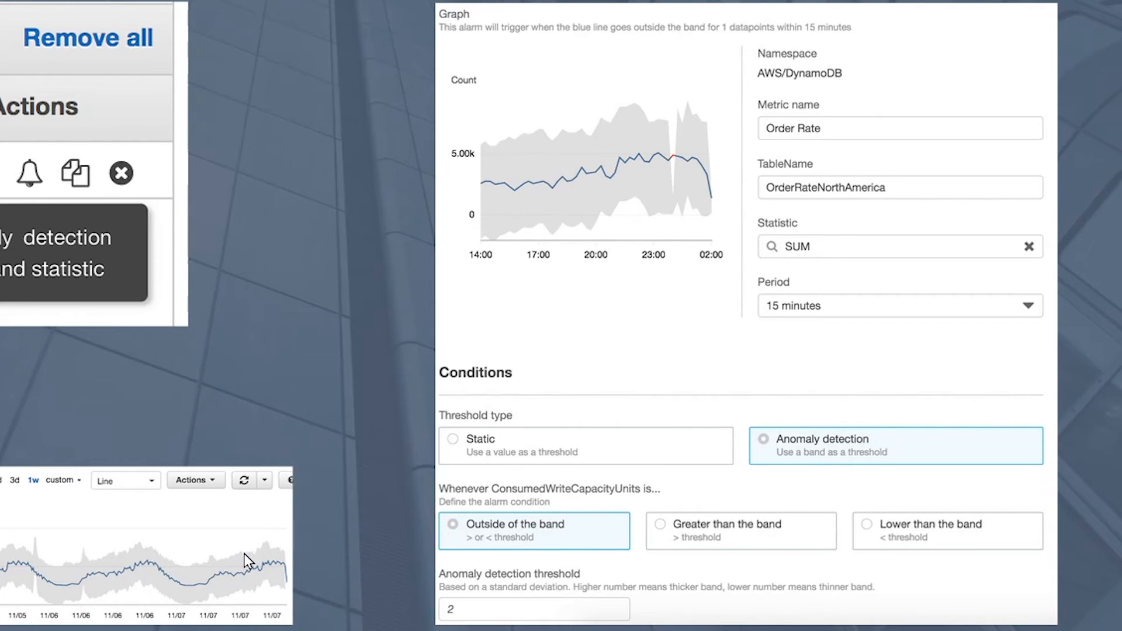
pyautogui.moveTo(246, 558)
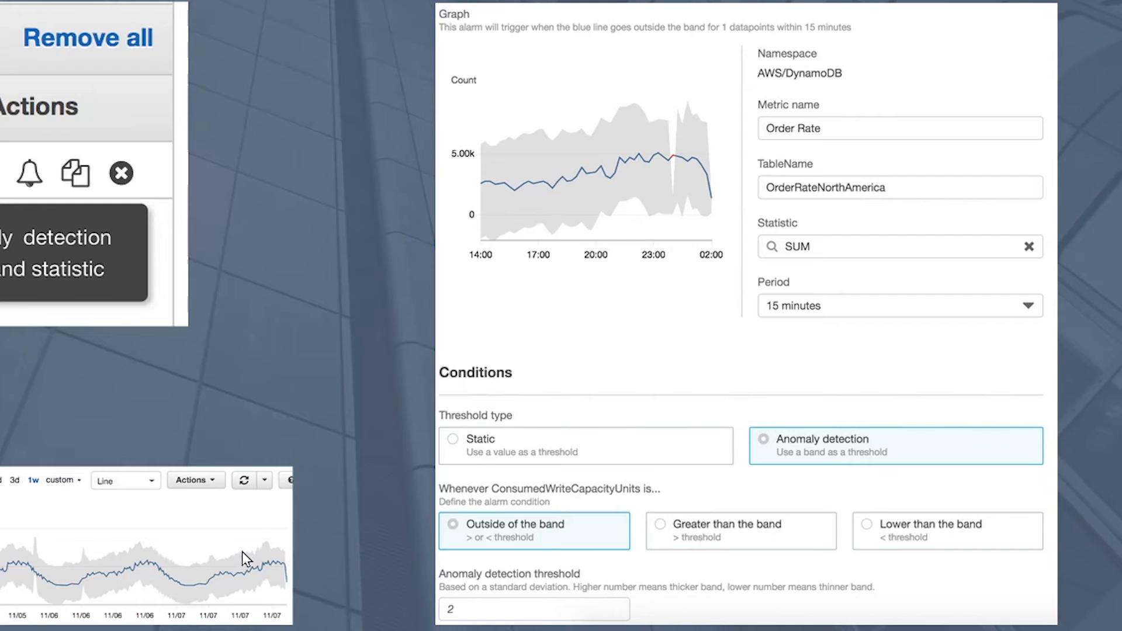
pyautogui.moveTo(248, 599)
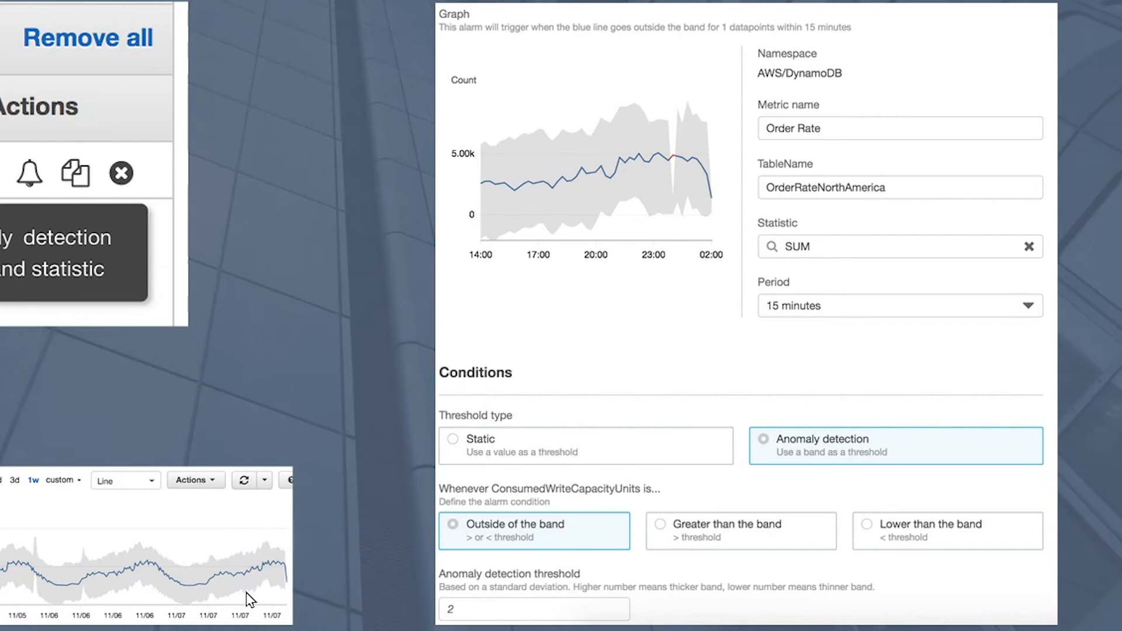
pyautogui.moveTo(501, 538)
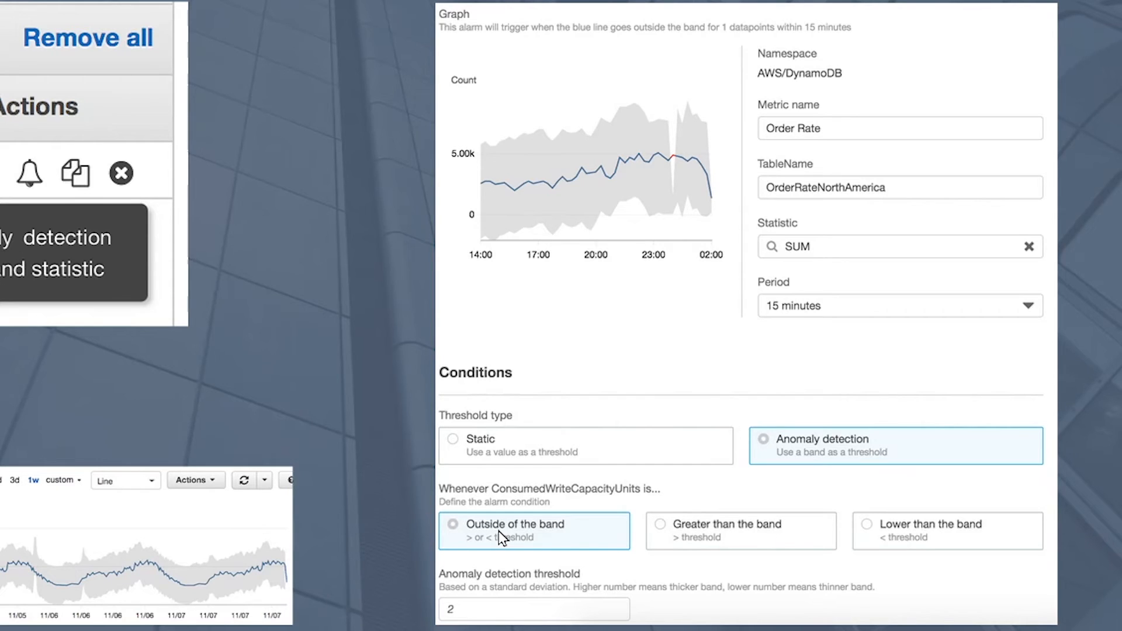
pyautogui.moveTo(657, 546)
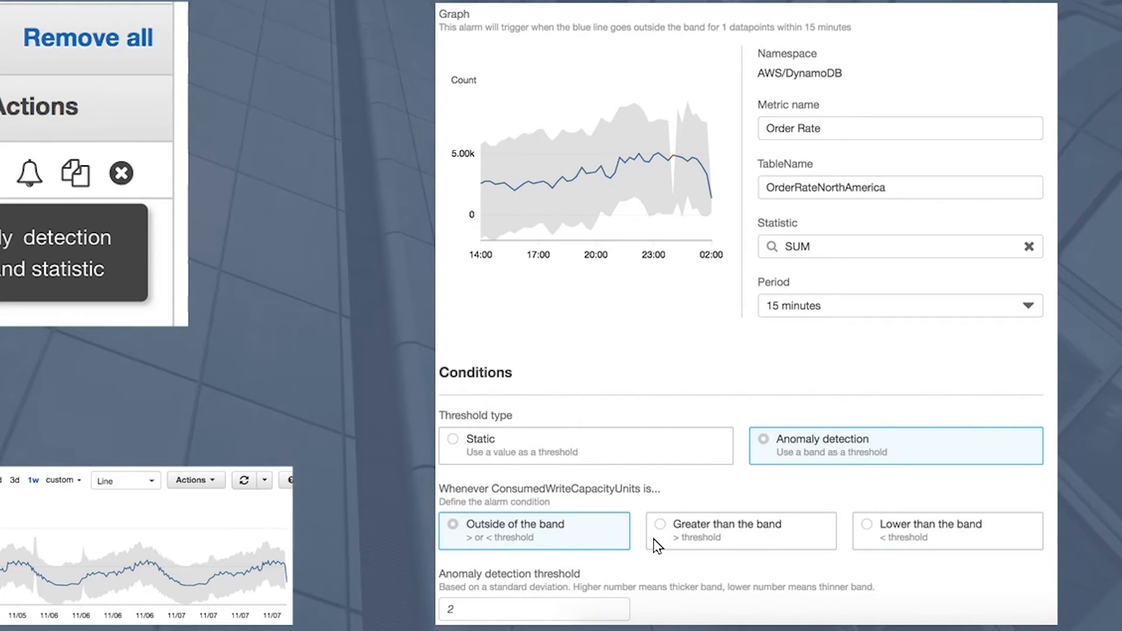
pyautogui.moveTo(242, 557)
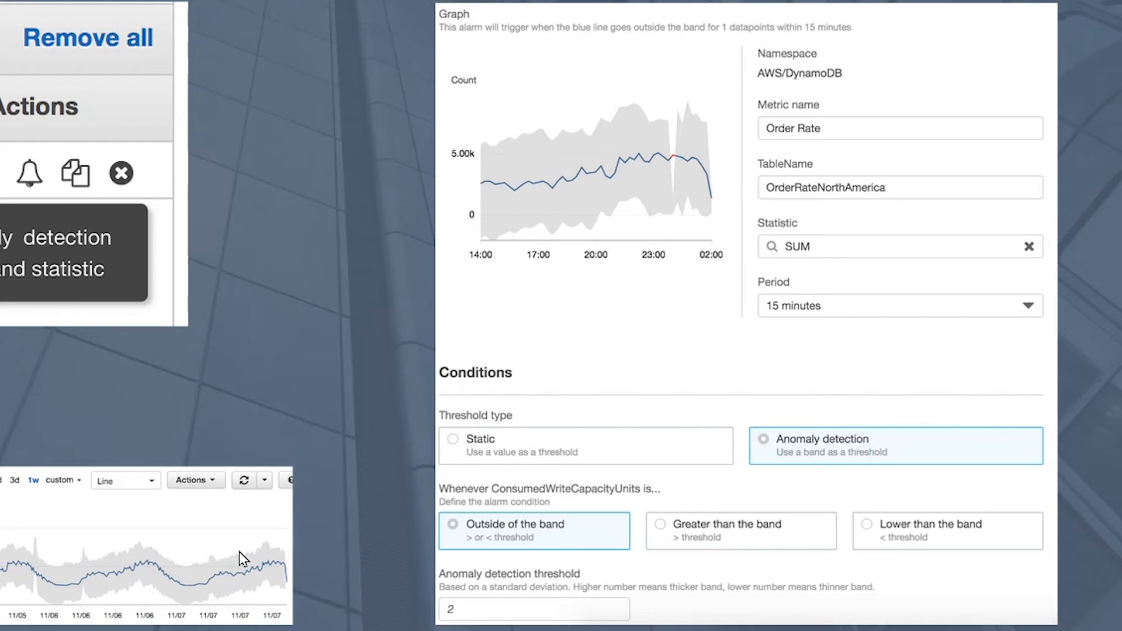
pyautogui.moveTo(857, 547)
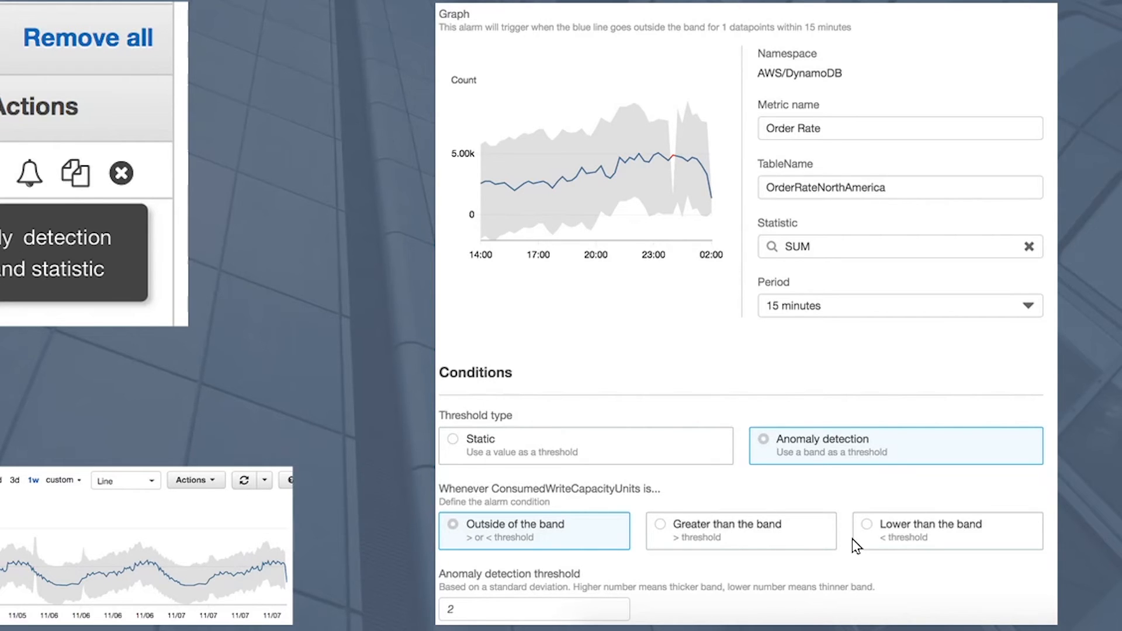
pyautogui.moveTo(358, 600)
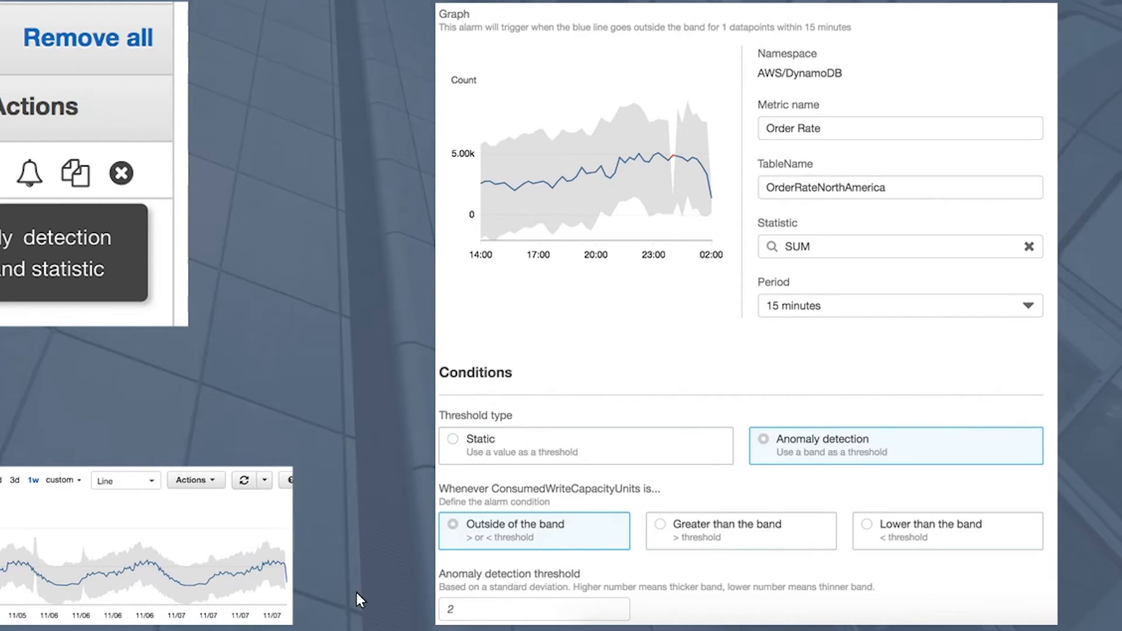
pyautogui.moveTo(249, 599)
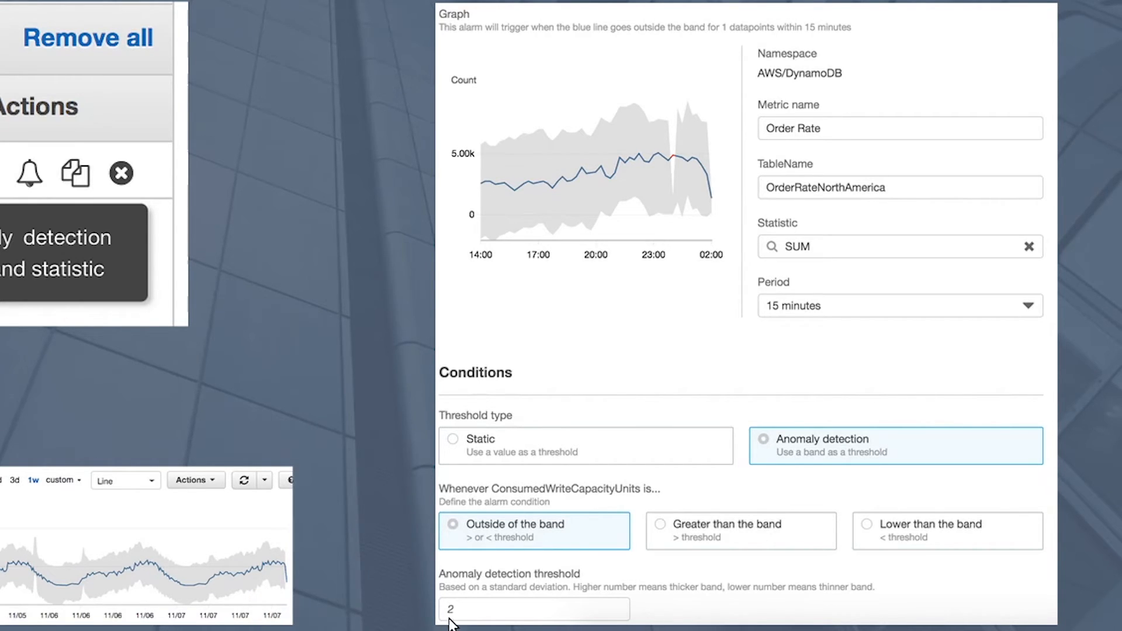
pyautogui.moveTo(466, 625)
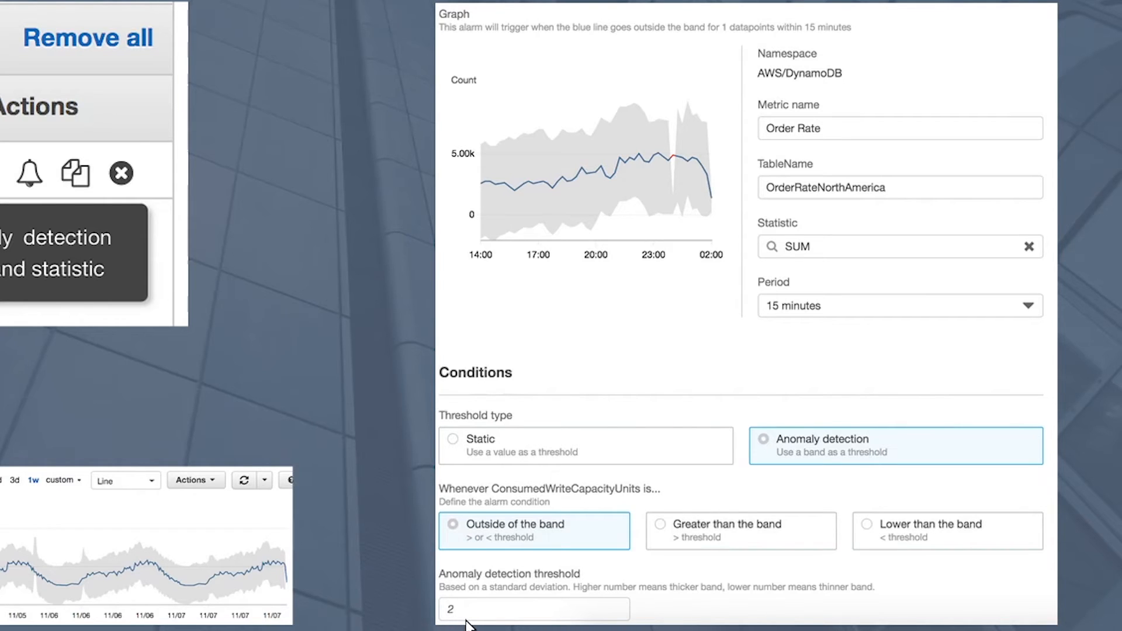
pyautogui.moveTo(318, 612)
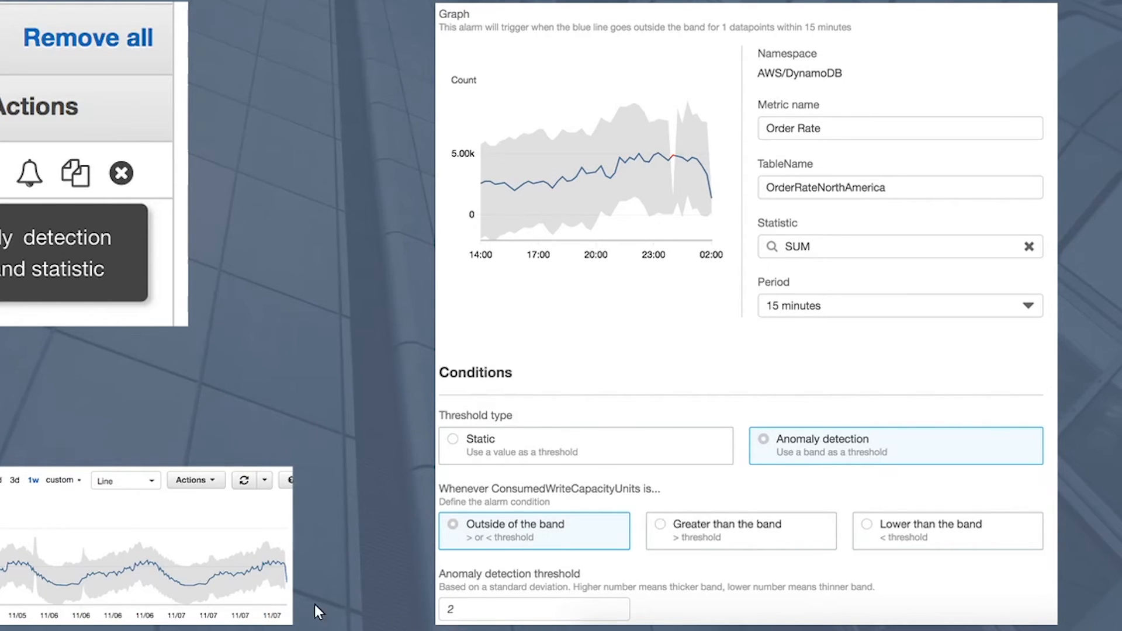
pyautogui.moveTo(251, 601)
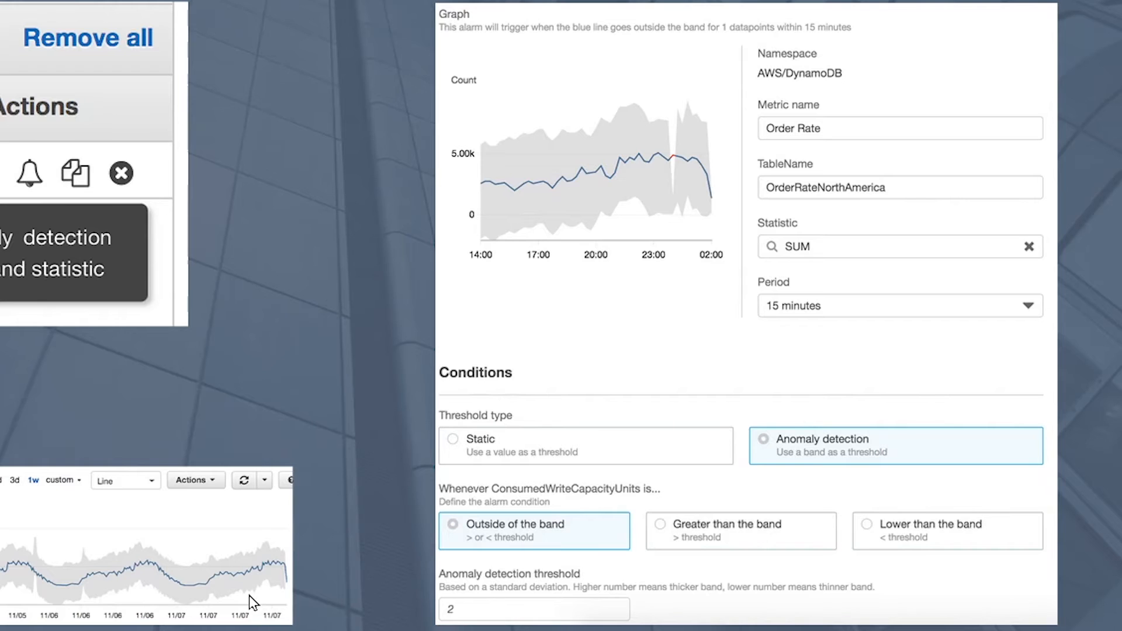
pyautogui.moveTo(272, 603)
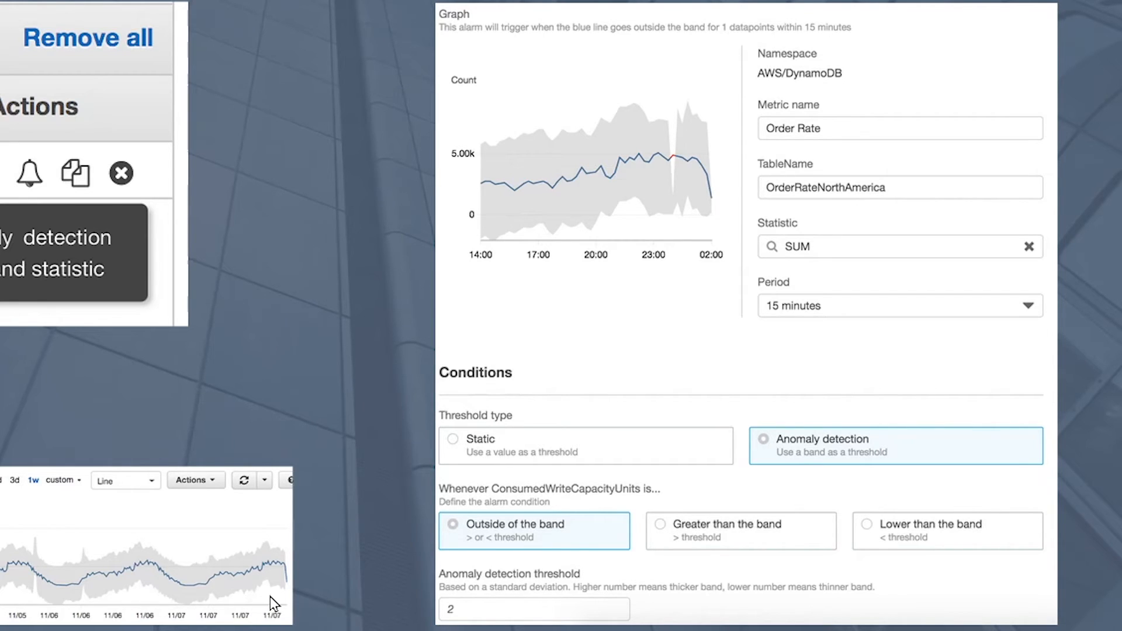
pyautogui.moveTo(241, 542)
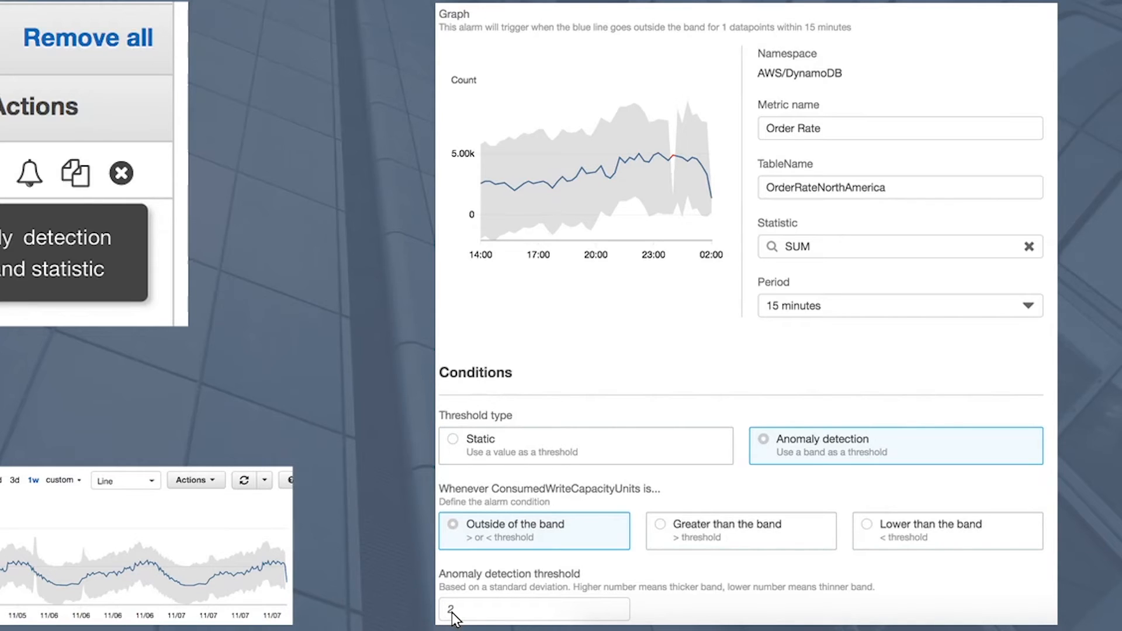
pyautogui.moveTo(265, 594)
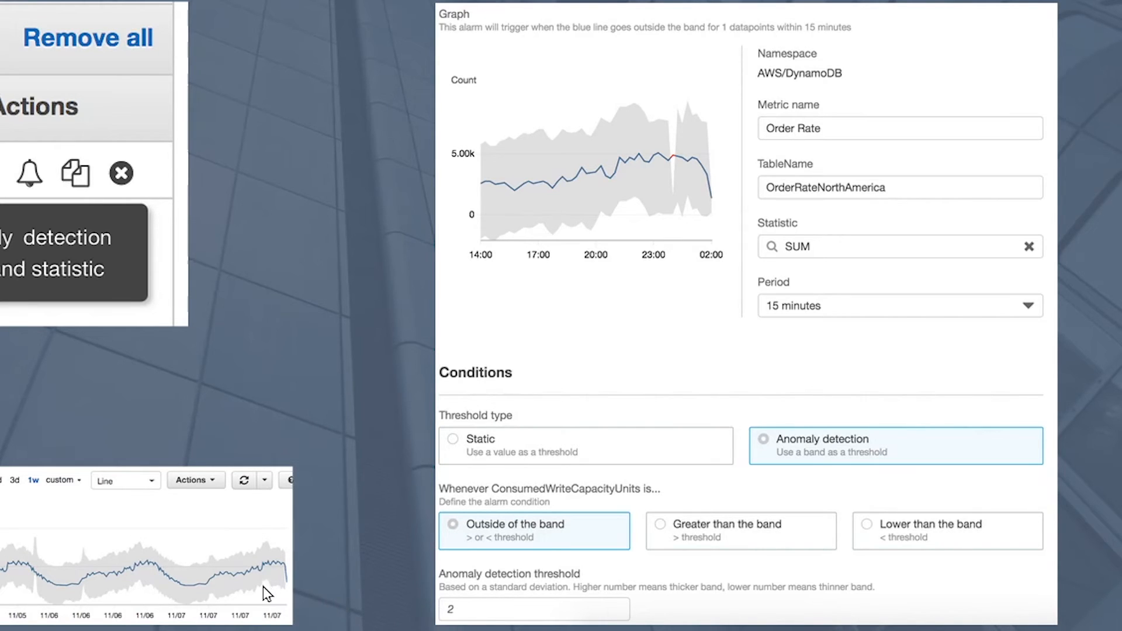
pyautogui.moveTo(243, 594)
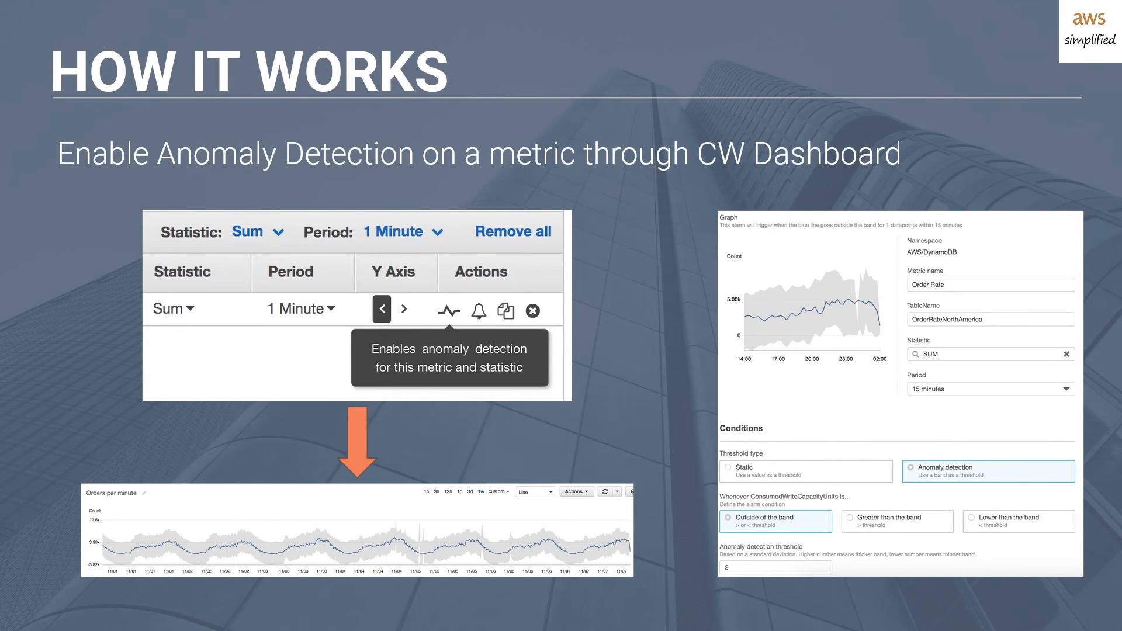
pyautogui.moveTo(583, 383)
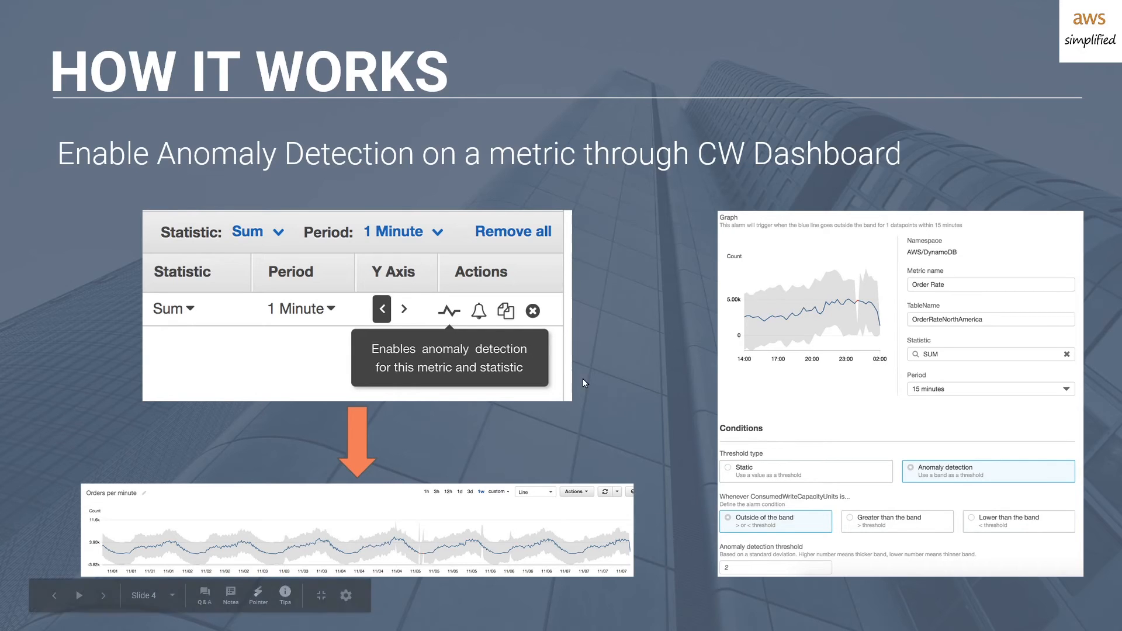
pyautogui.moveTo(386, 538)
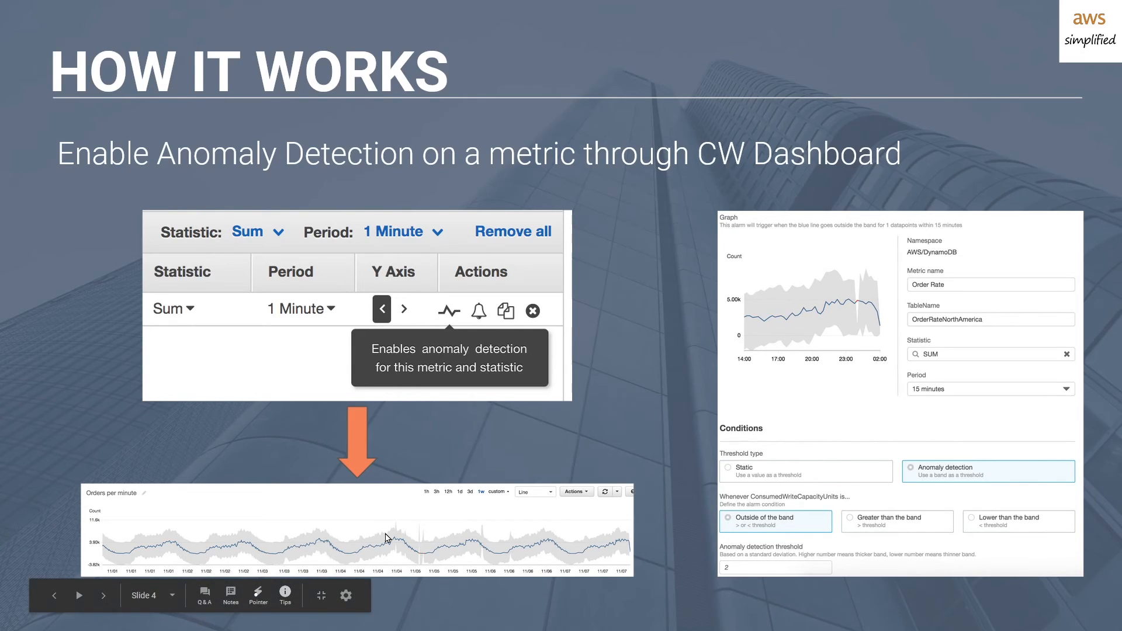
pyautogui.moveTo(826, 516)
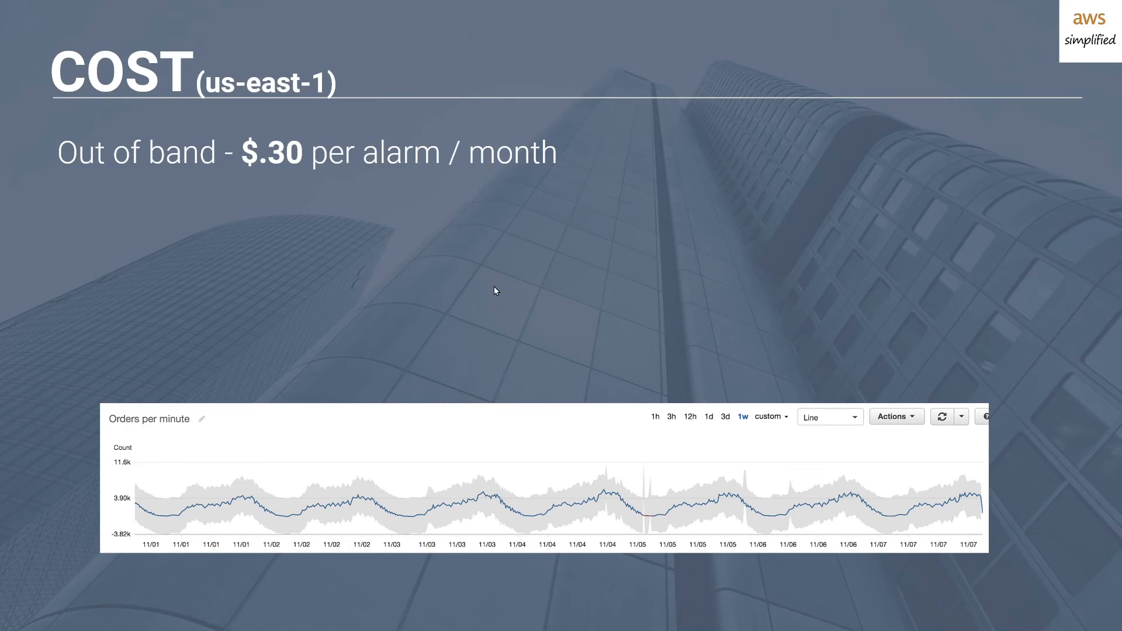
pyautogui.moveTo(500, 287)
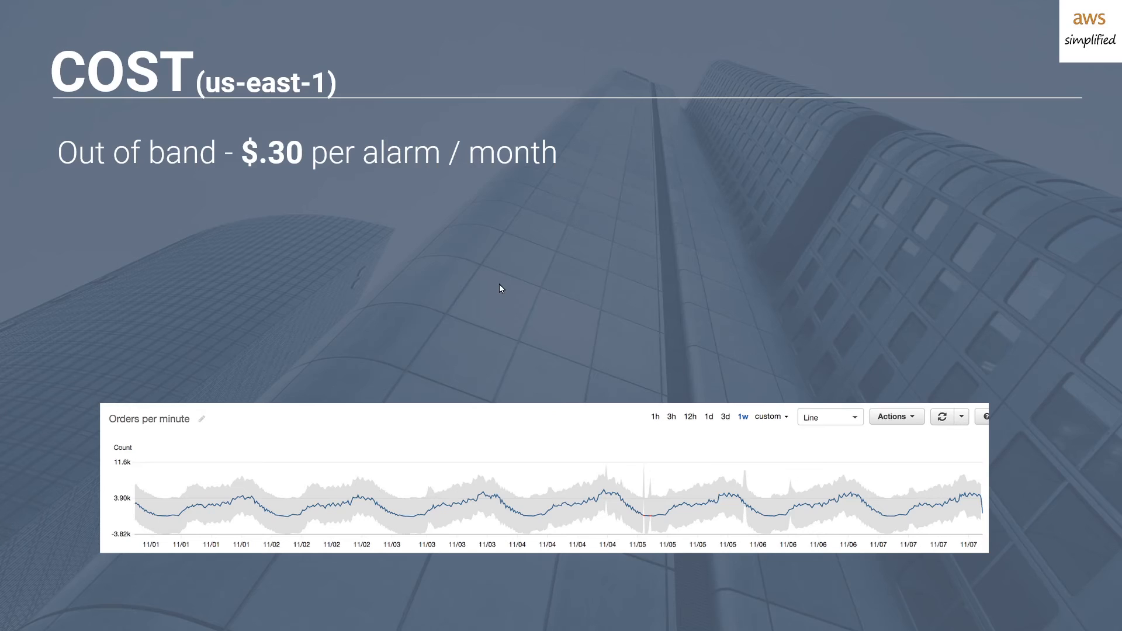
pyautogui.moveTo(497, 536)
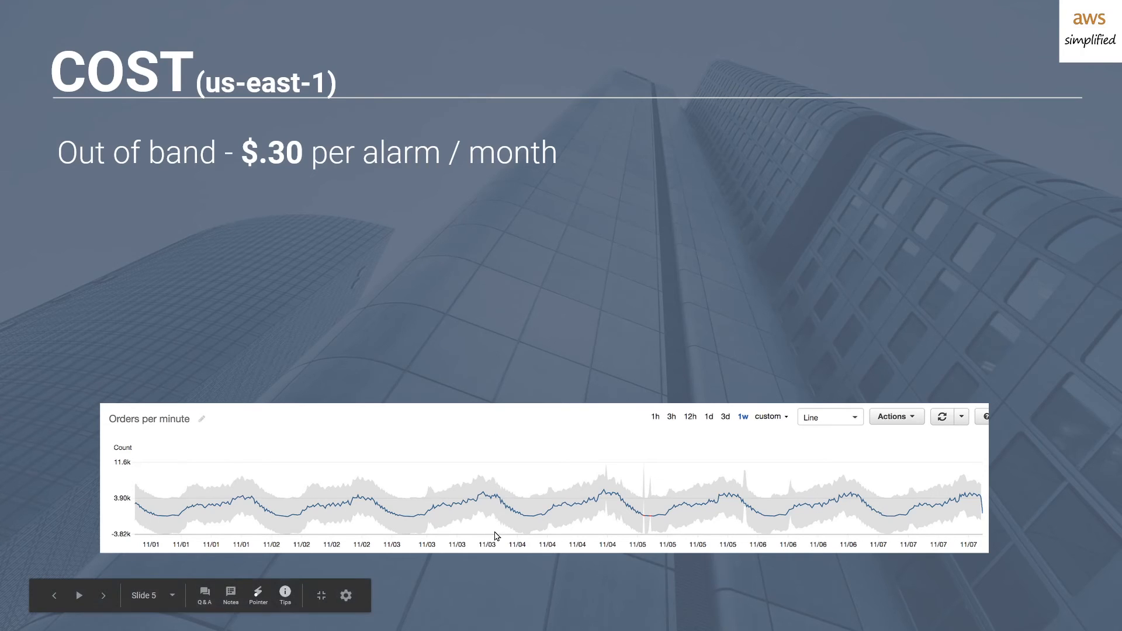
pyautogui.moveTo(505, 494)
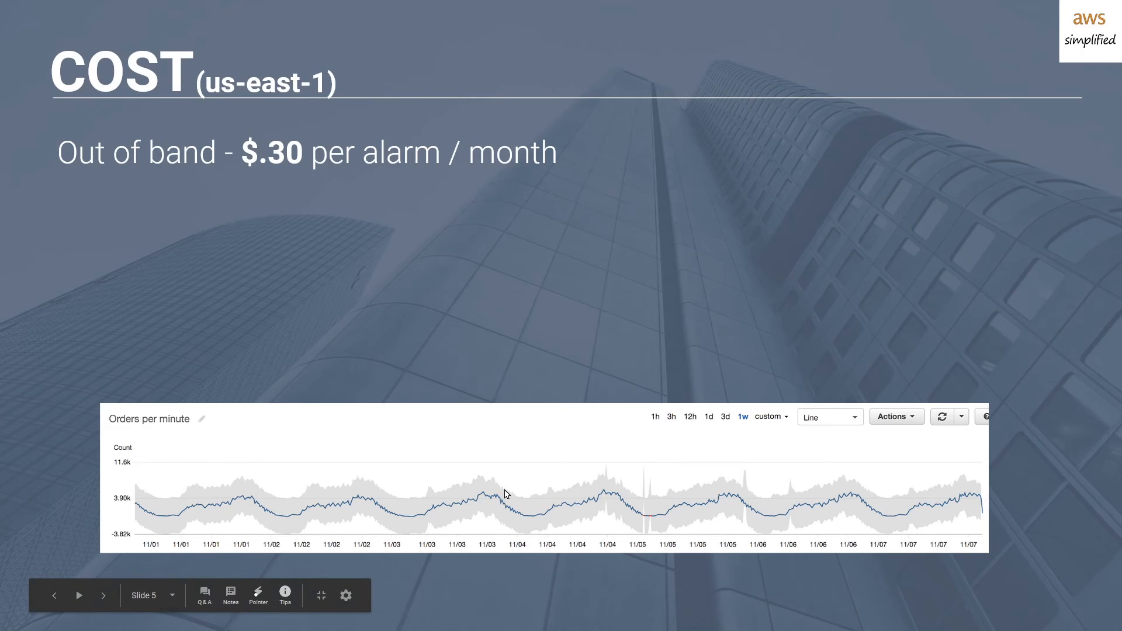
pyautogui.moveTo(507, 453)
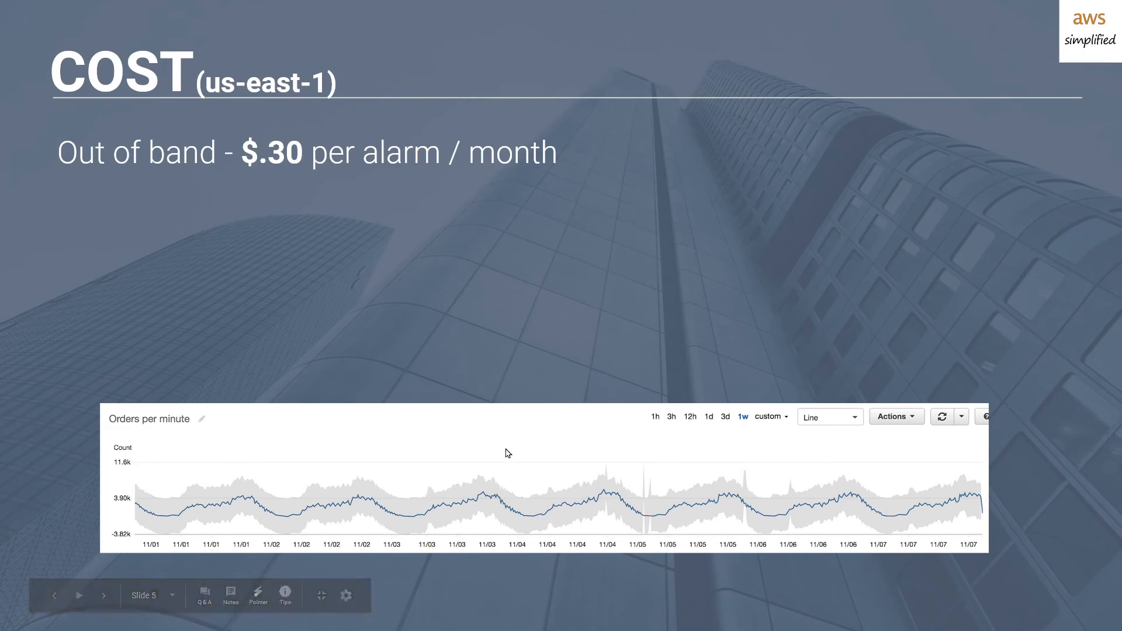
pyautogui.moveTo(503, 525)
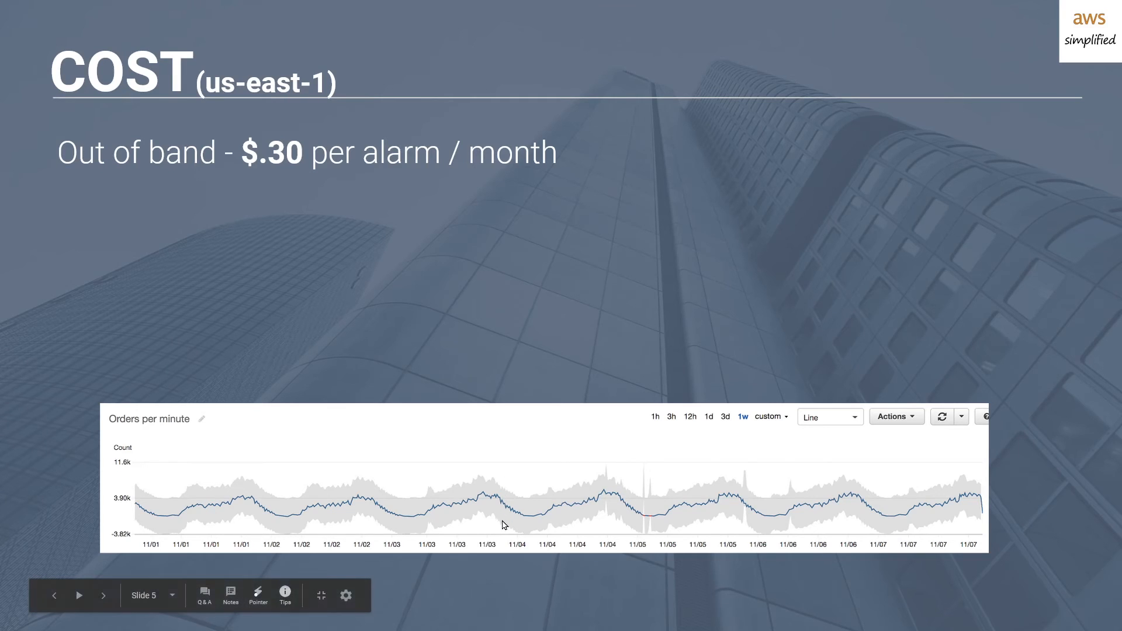
pyautogui.moveTo(505, 533)
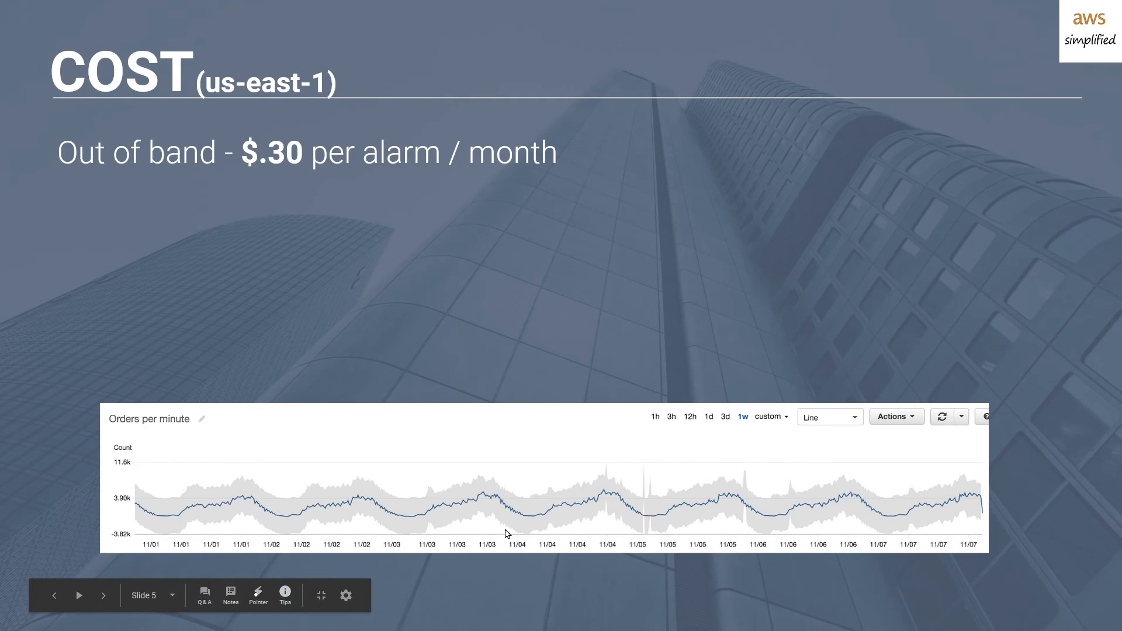
pyautogui.moveTo(506, 536)
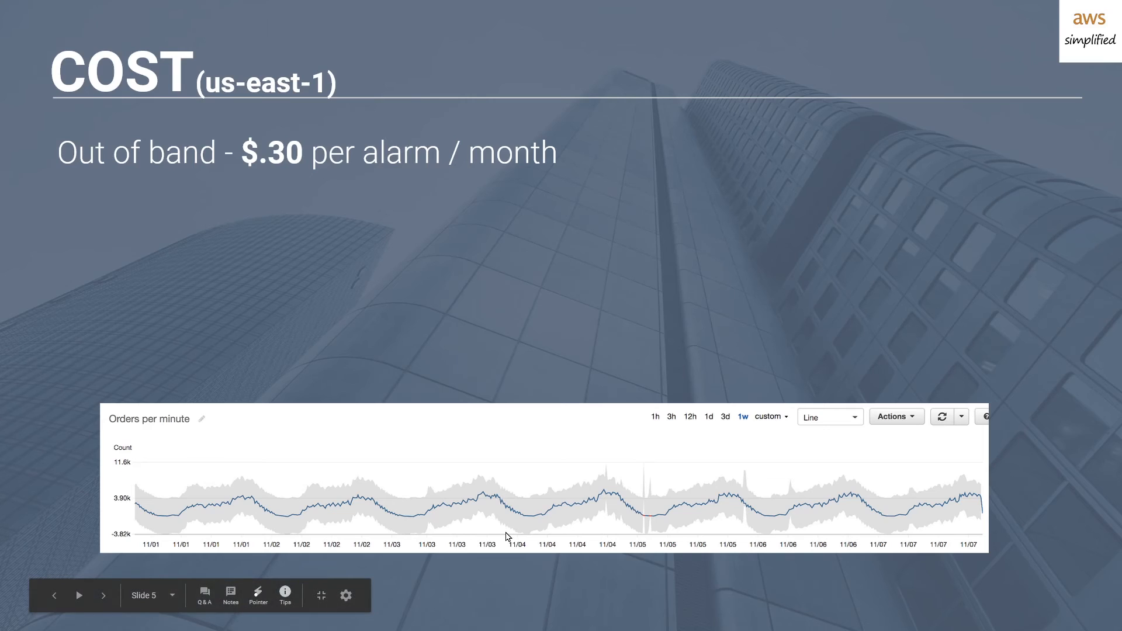
pyautogui.moveTo(488, 363)
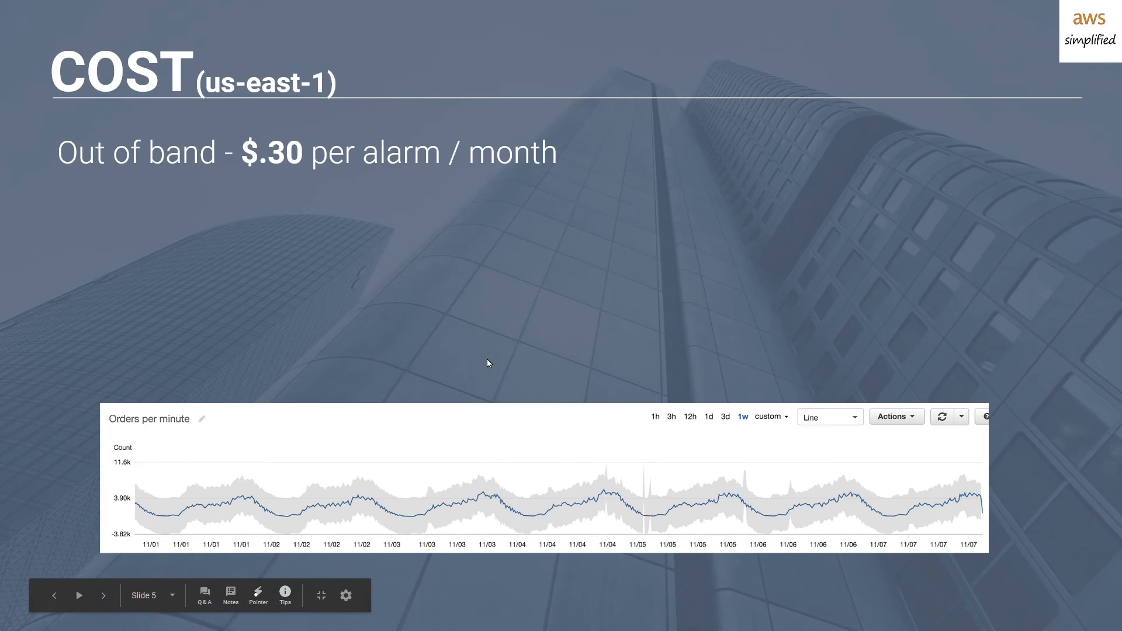